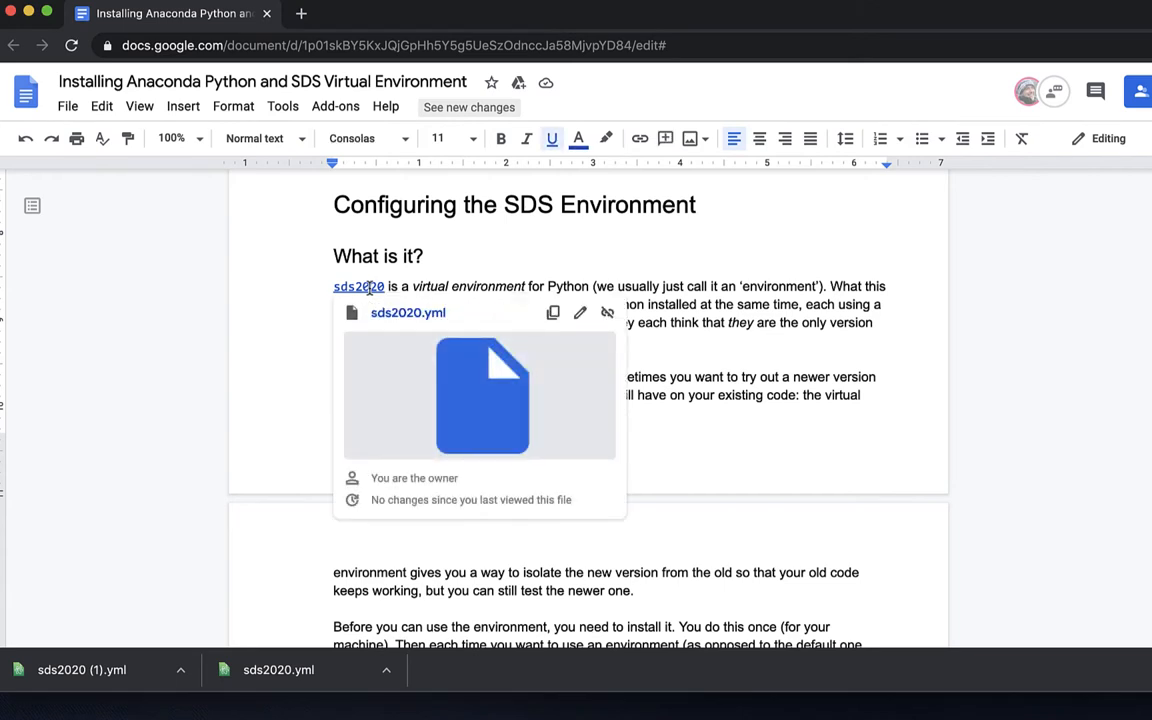
mouse_move(408, 336)
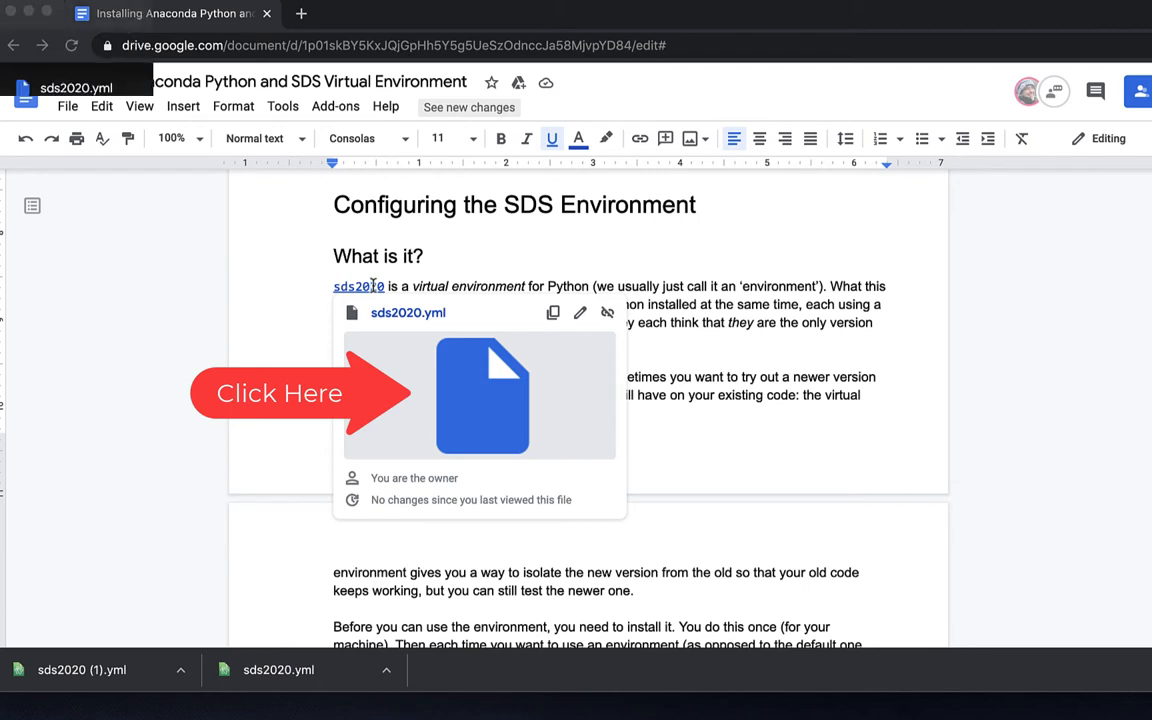
Open the linked sds2020.yml file in Google Drive from the guide
click(480, 396)
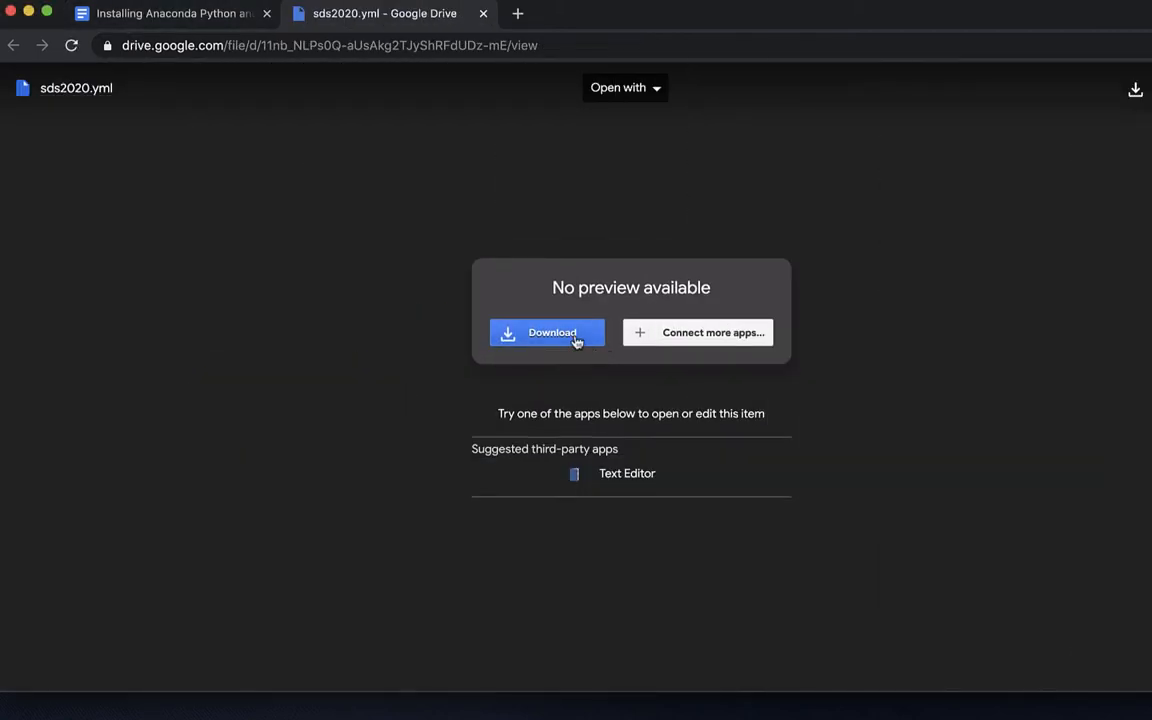
Download sds2020.yml from its Google Drive page
click(546, 332)
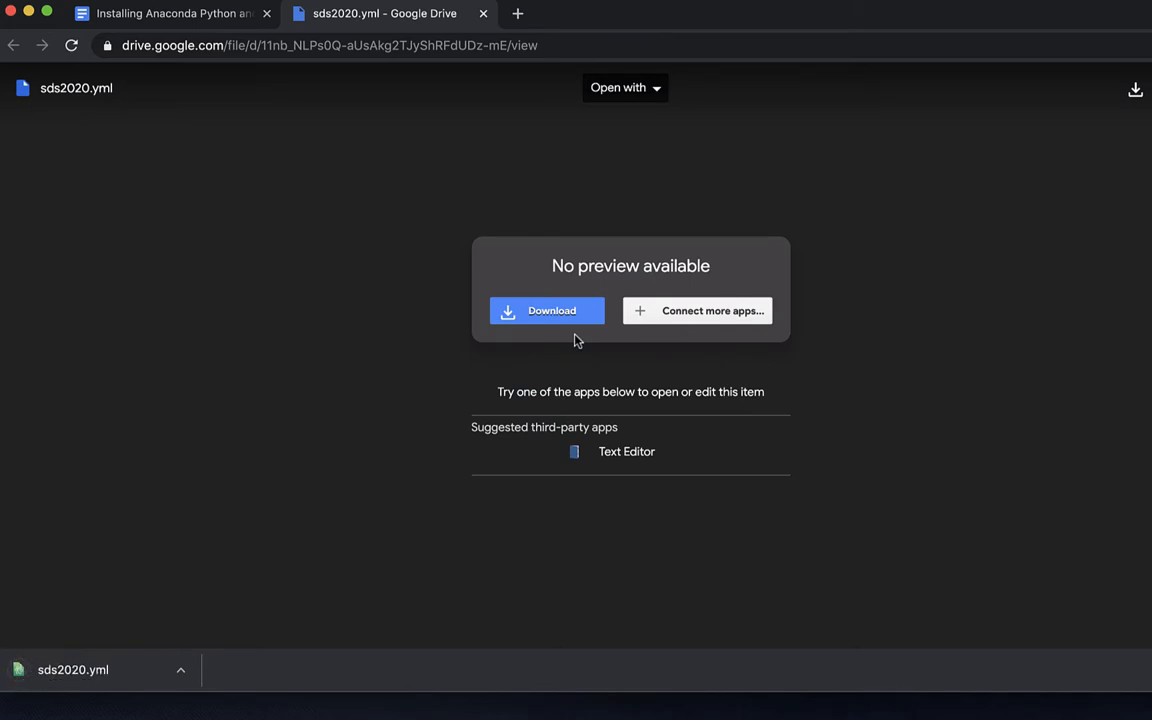
mouse_move(180, 658)
text(ter)
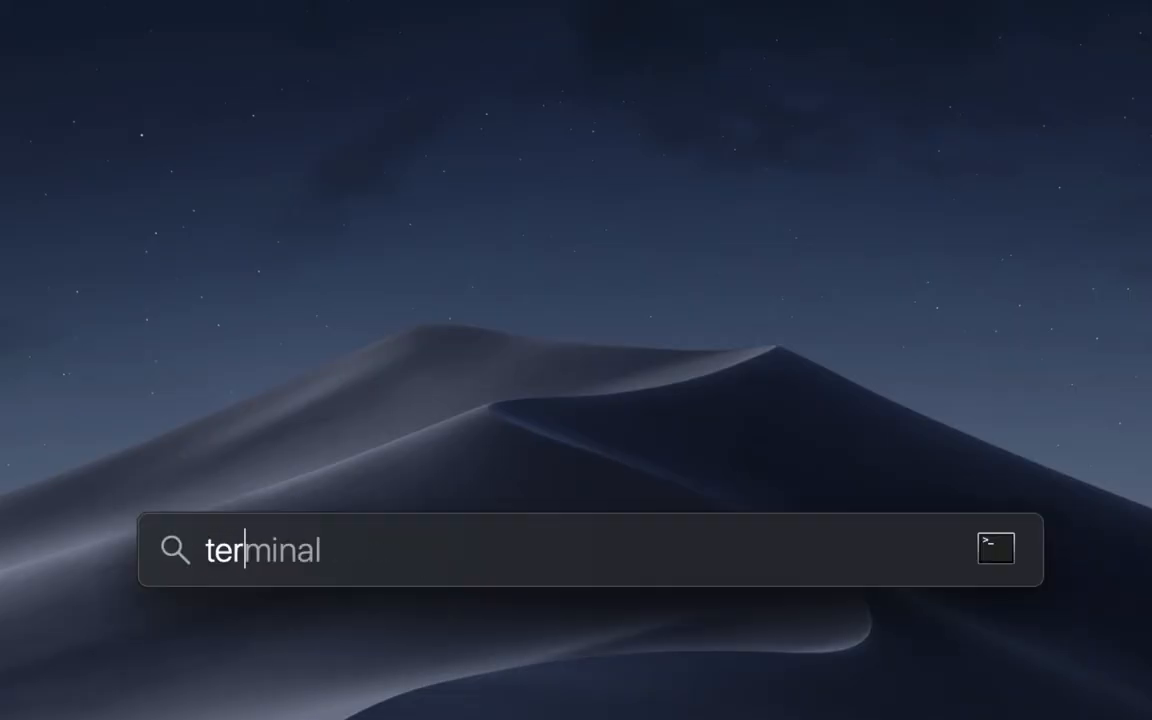
Launch Terminal and change into ~/Downloads where sds2020.yml was saved
key(Return)
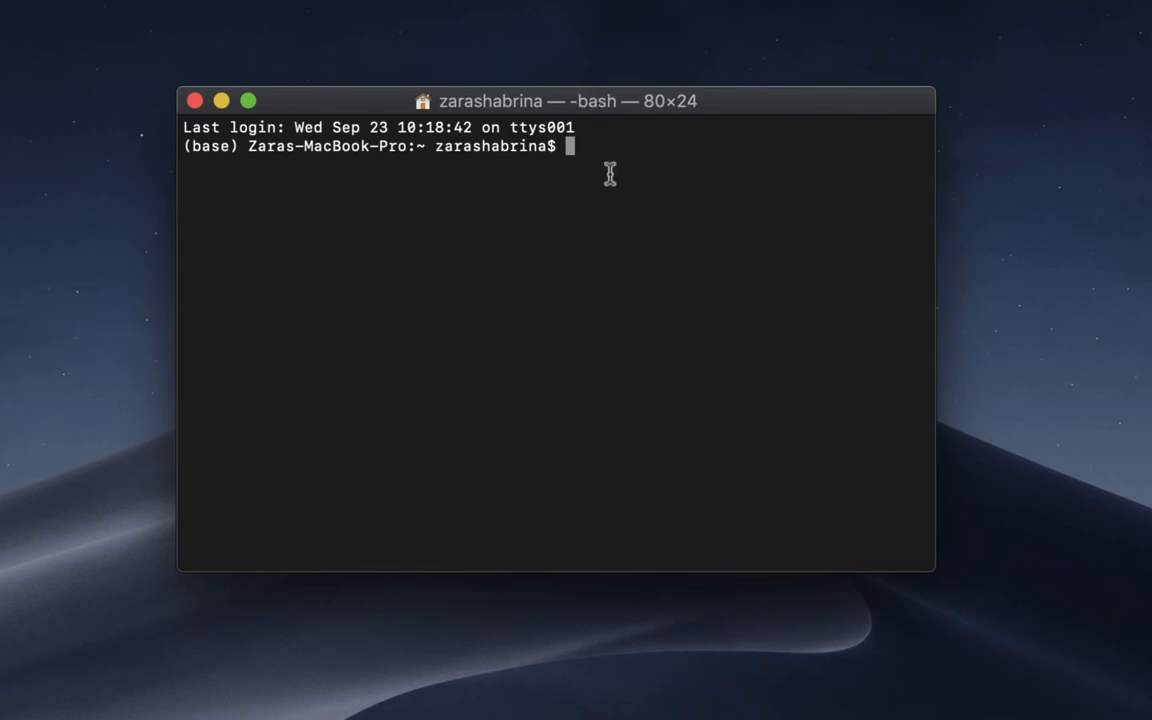
mouse_move(592, 152)
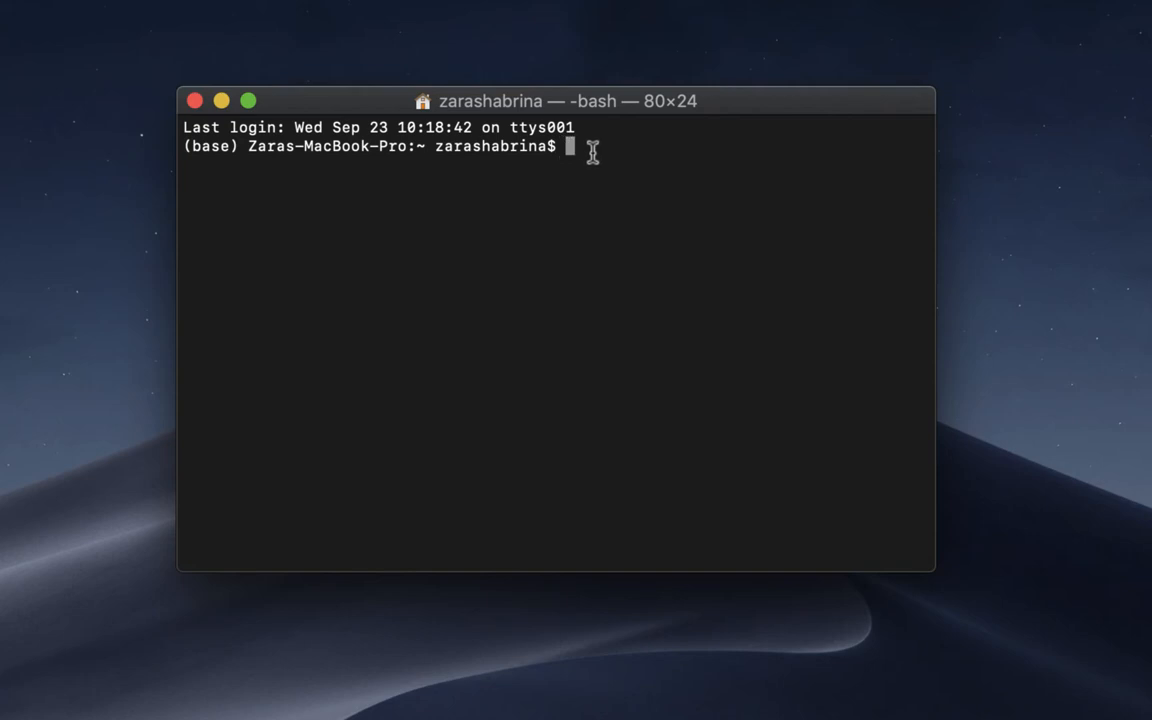
text(cd)
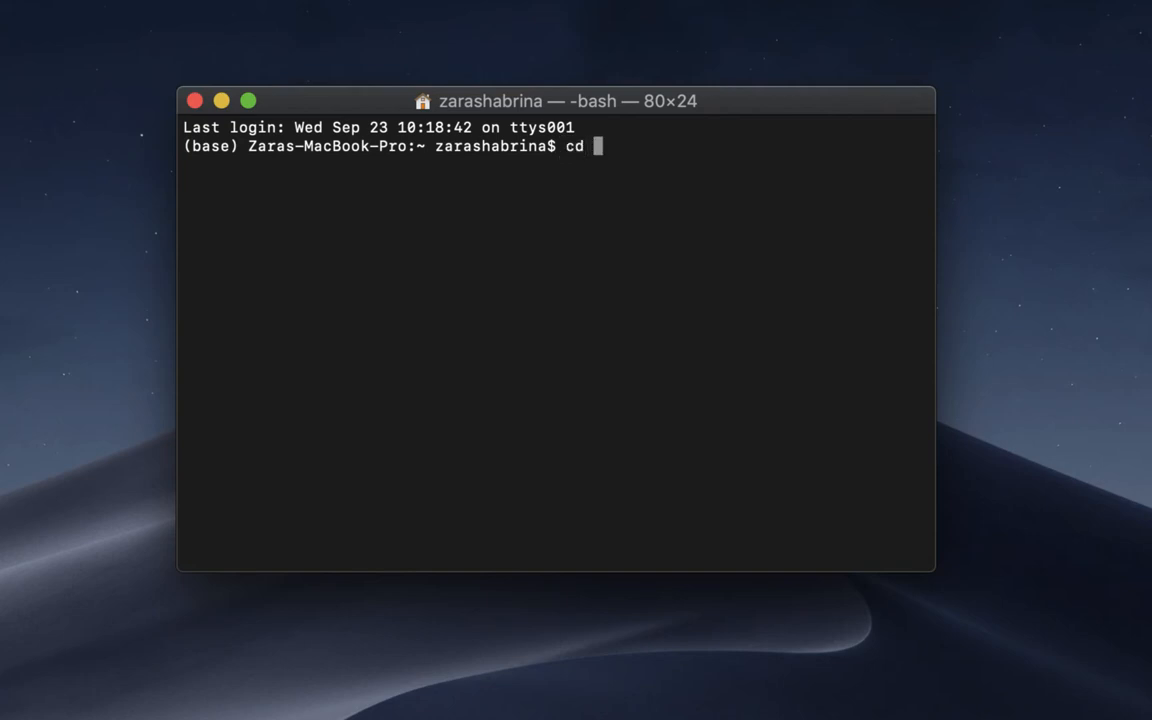
text(~)
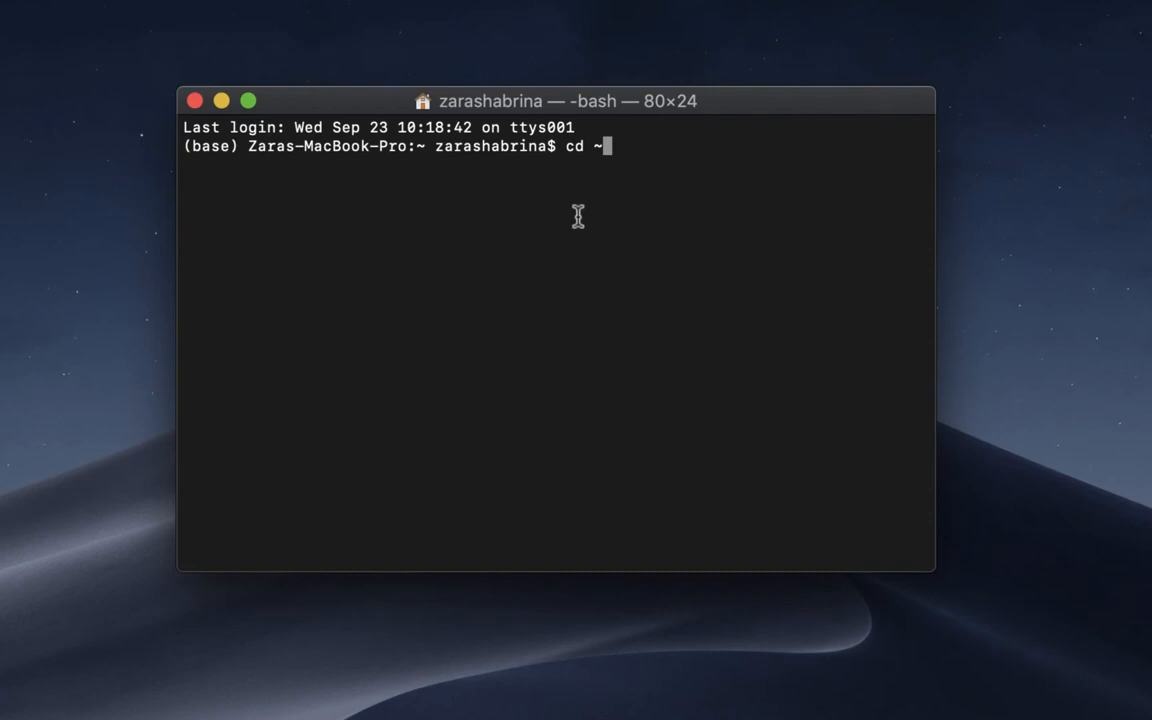
text(D)
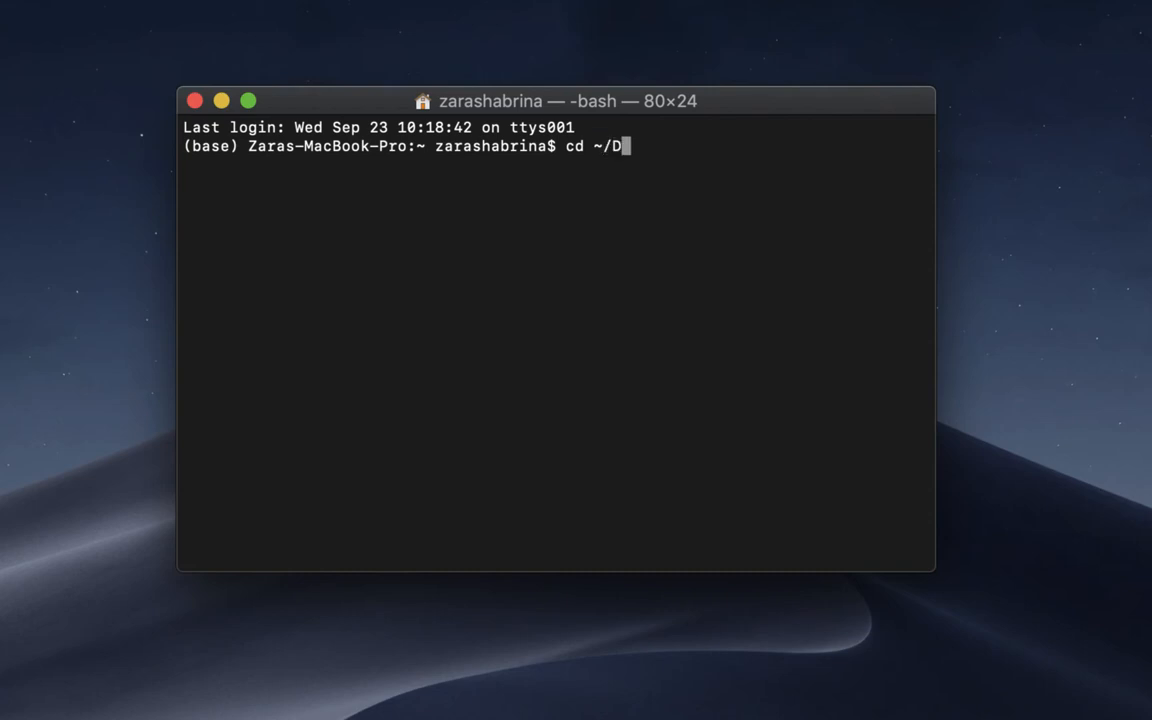
text(ownloads)
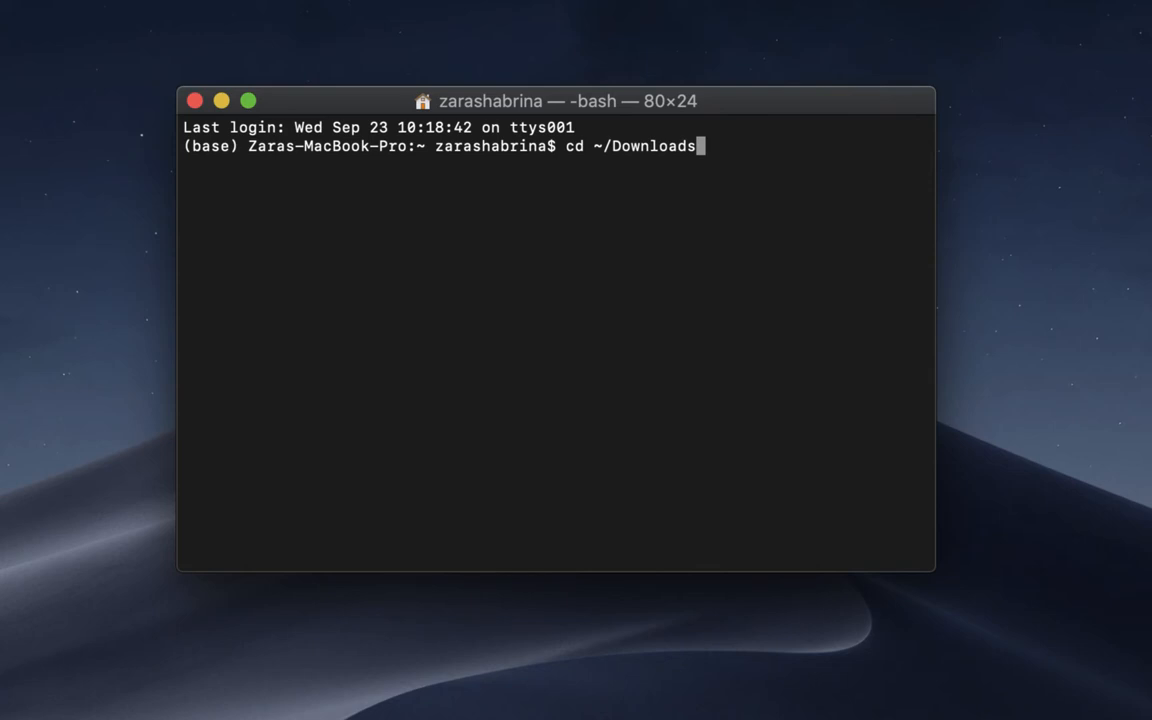
key(Return)
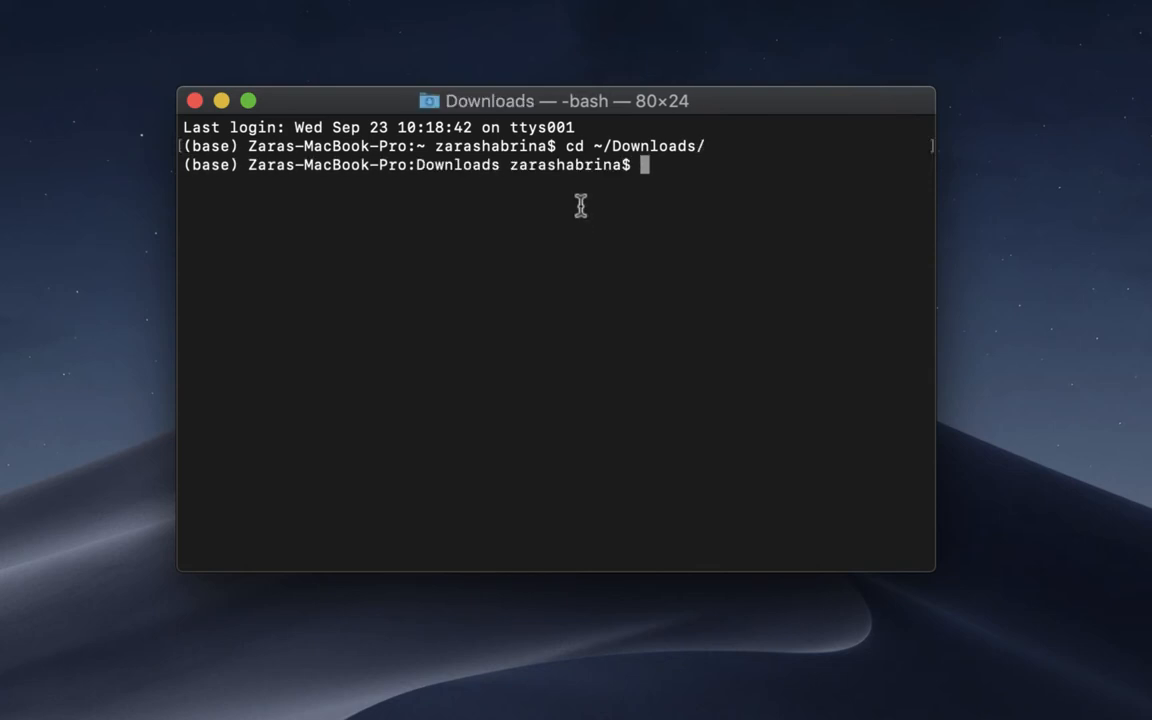
mouse_move(672, 200)
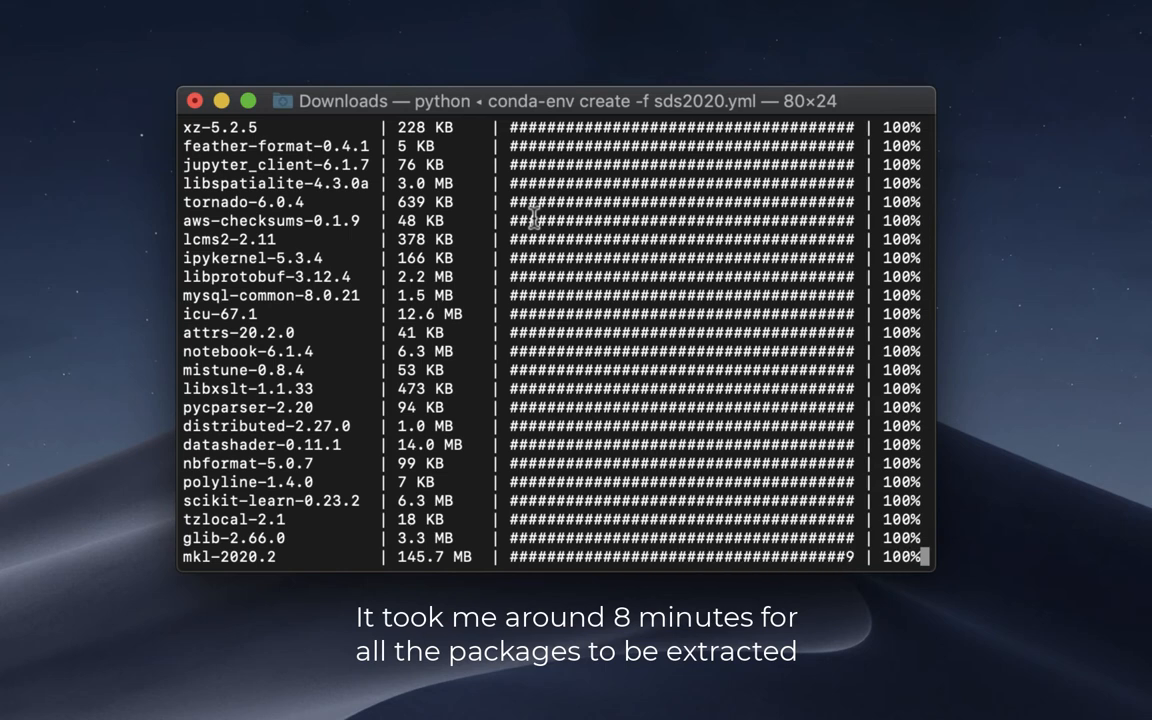
Follow the package installation output of 'conda env create -f sds2020.yml'
scroll(down, 3)
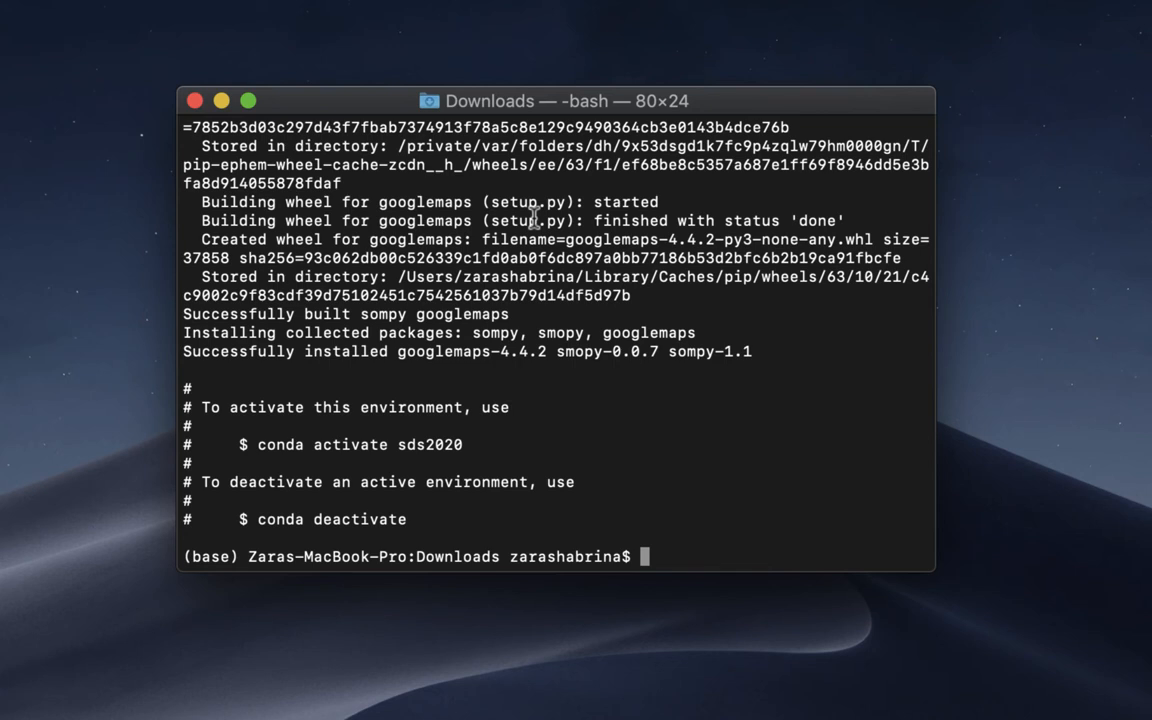
Activate the sds2020 environment and start 'jupyter notebook' from it
text(co)
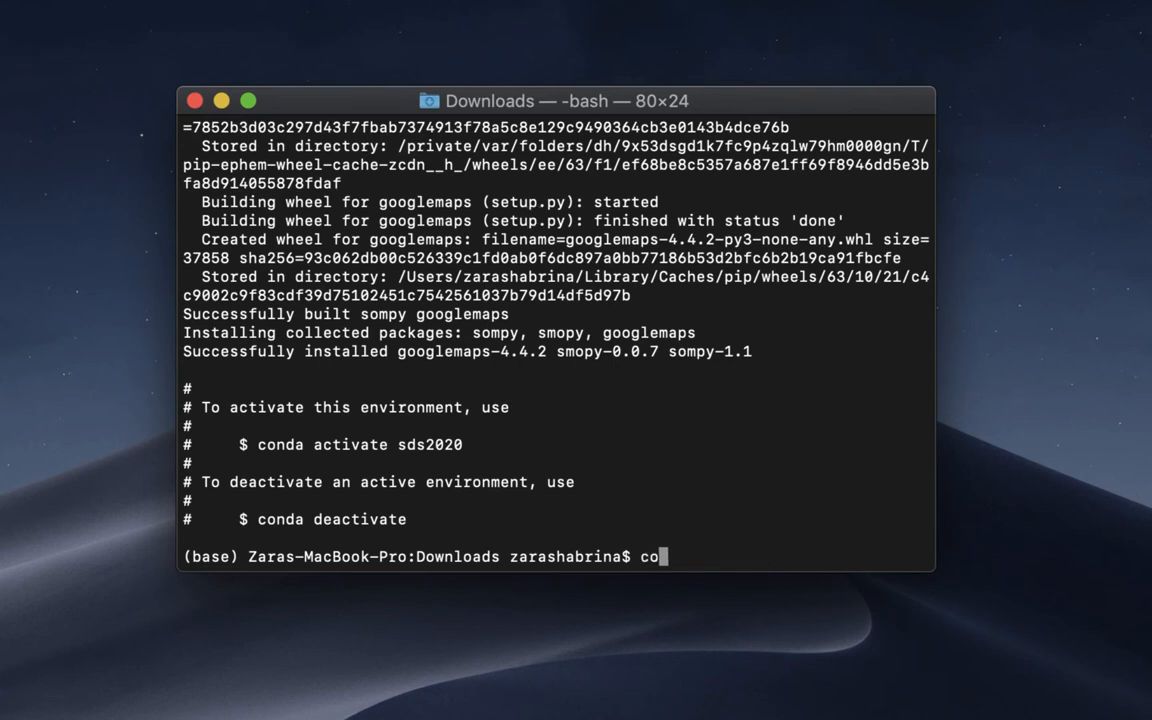
text(nda a)
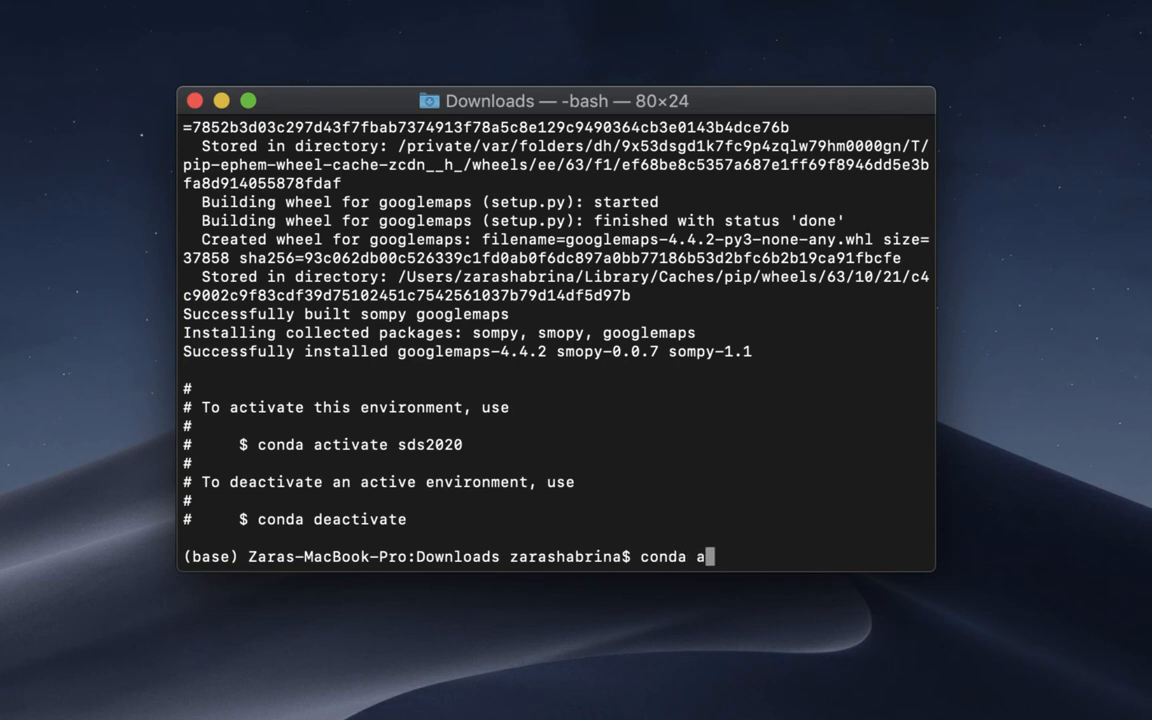
text(ctivate s)
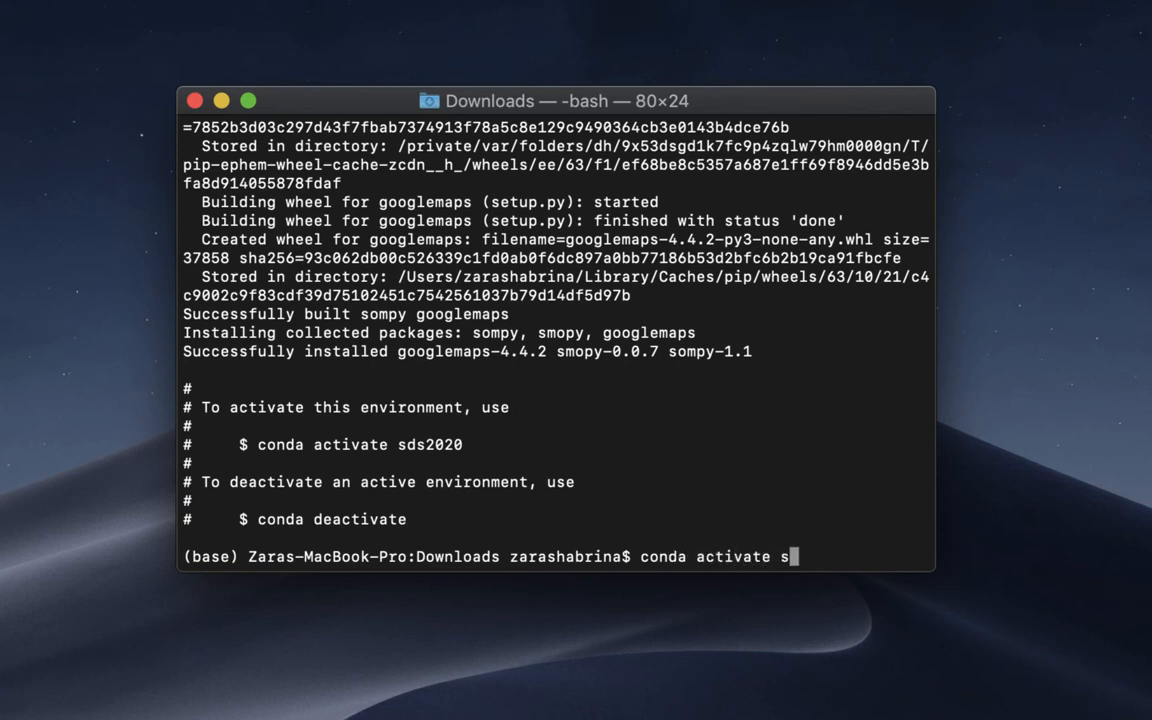
text(ds2020)
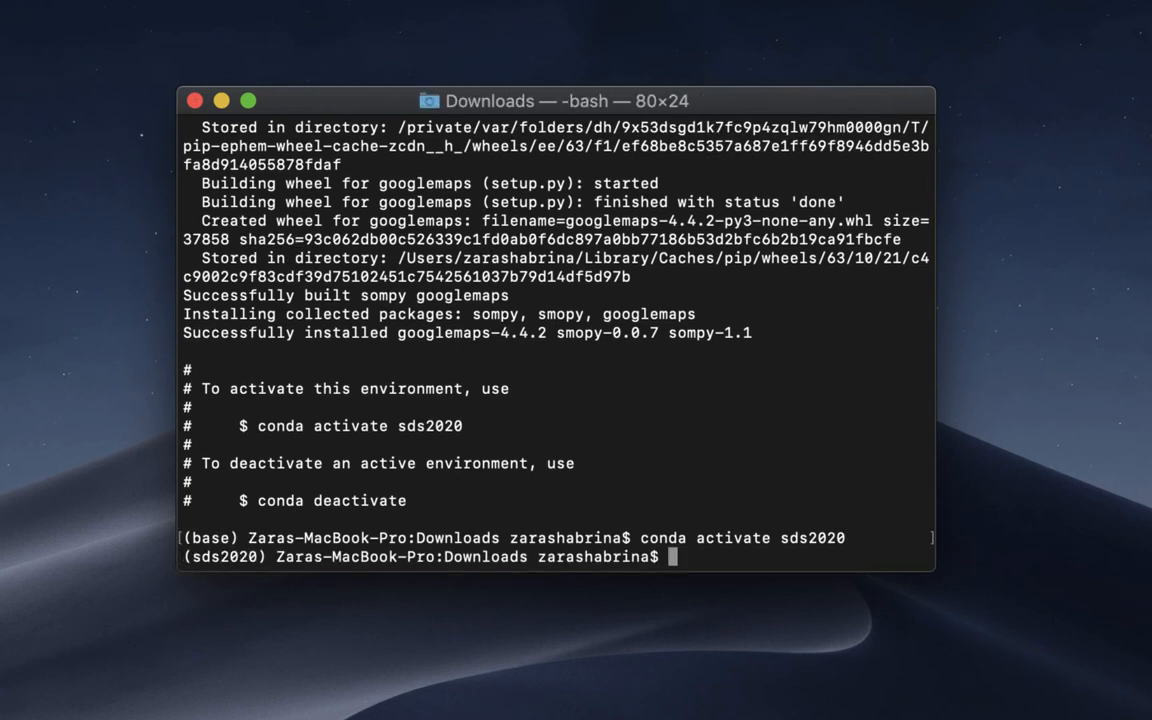
text(jup)
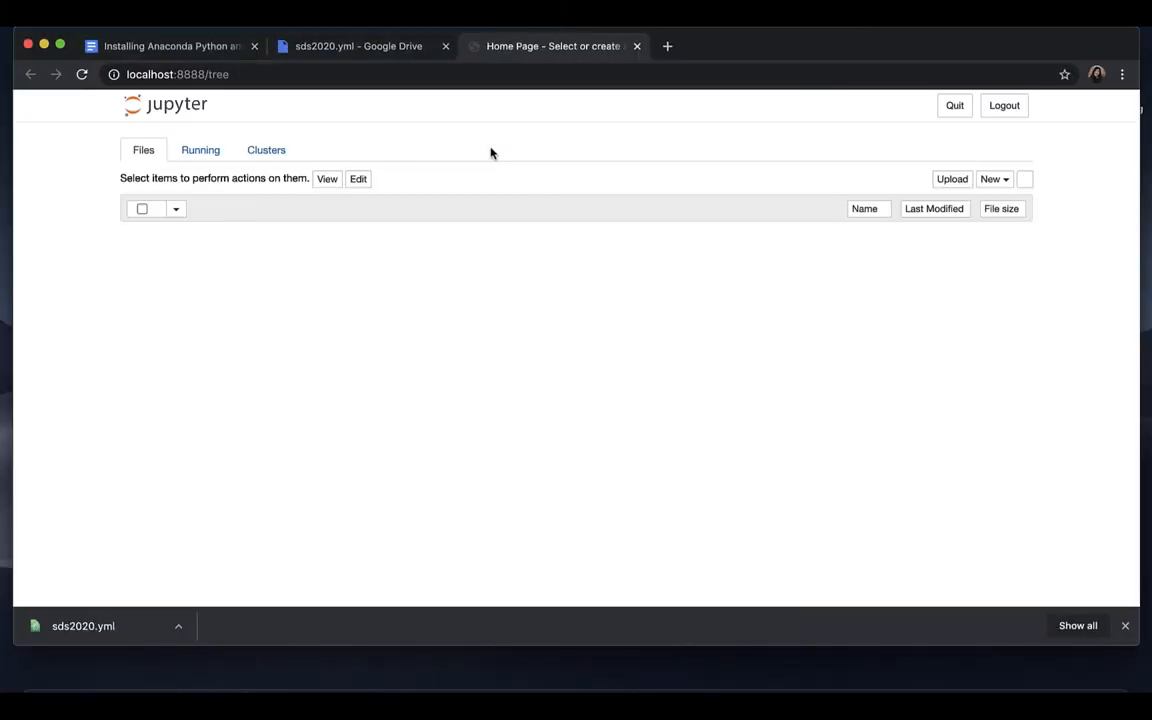
Review the Jupyter home page at localhost:8888/tree and switch to Anaconda Navigator
click(1024, 180)
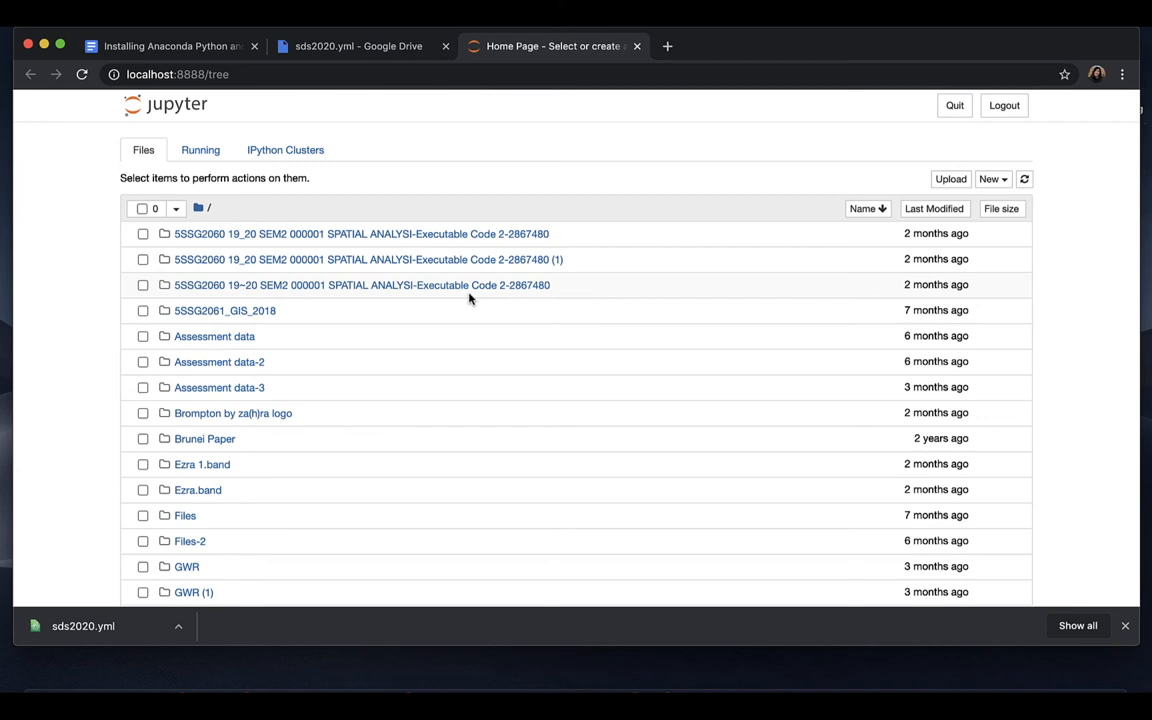
mouse_move(588, 108)
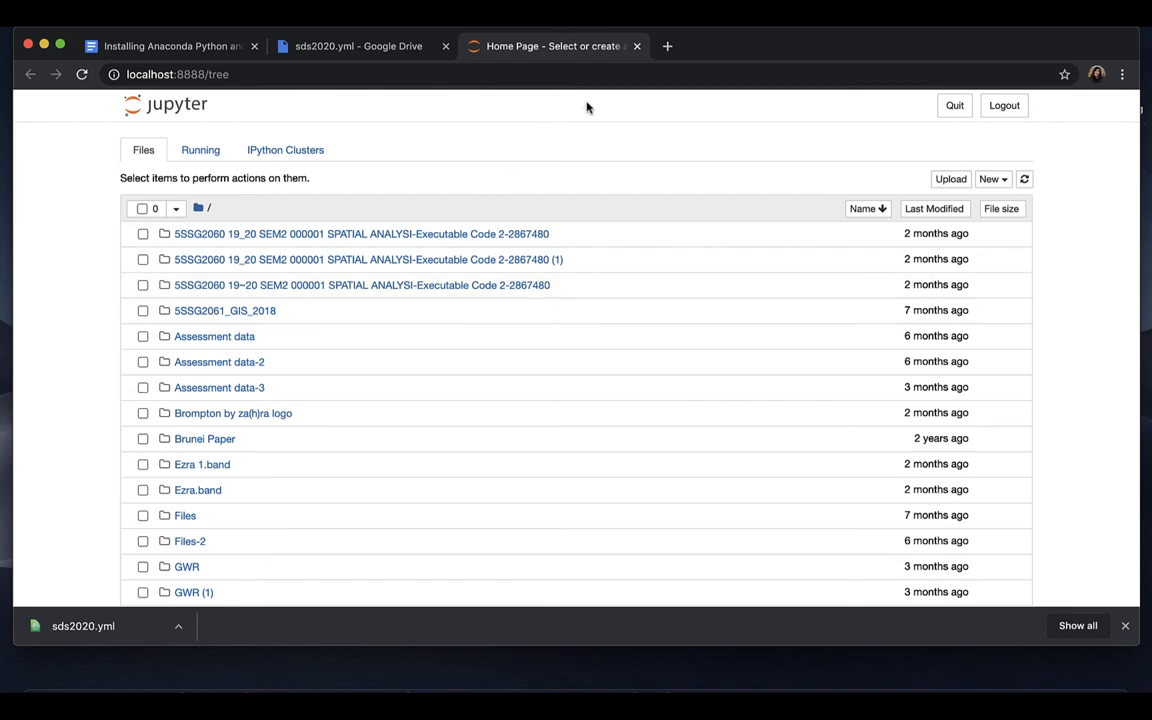
mouse_move(544, 110)
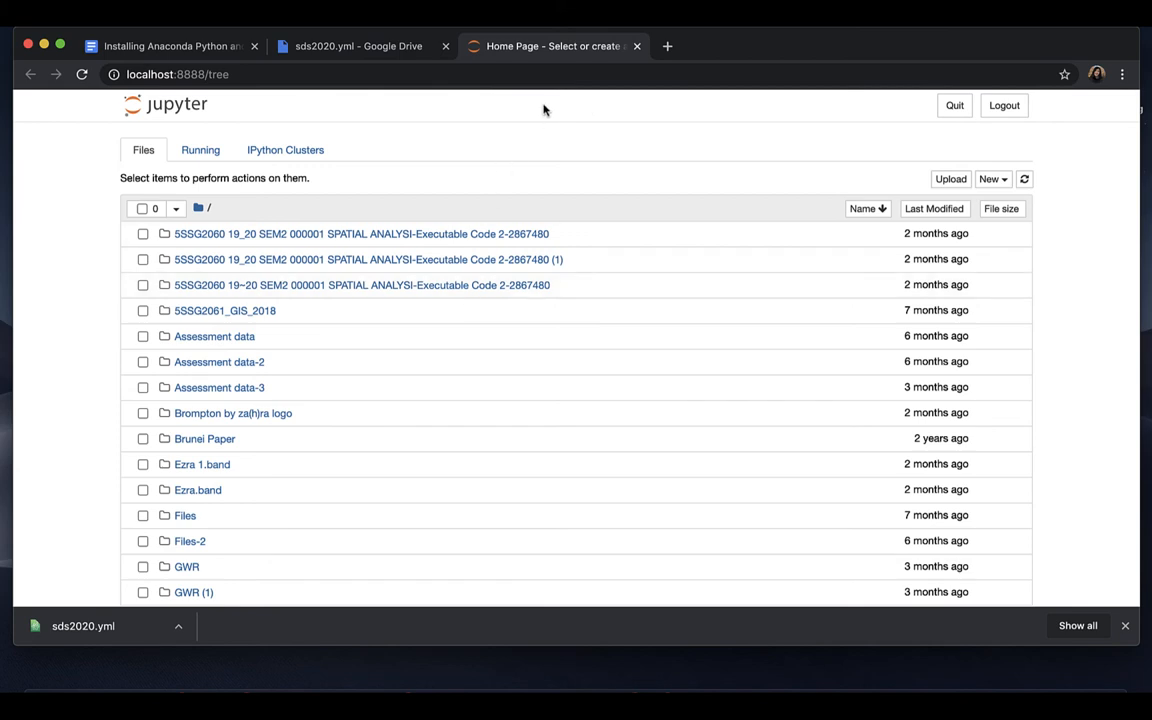
mouse_move(648, 68)
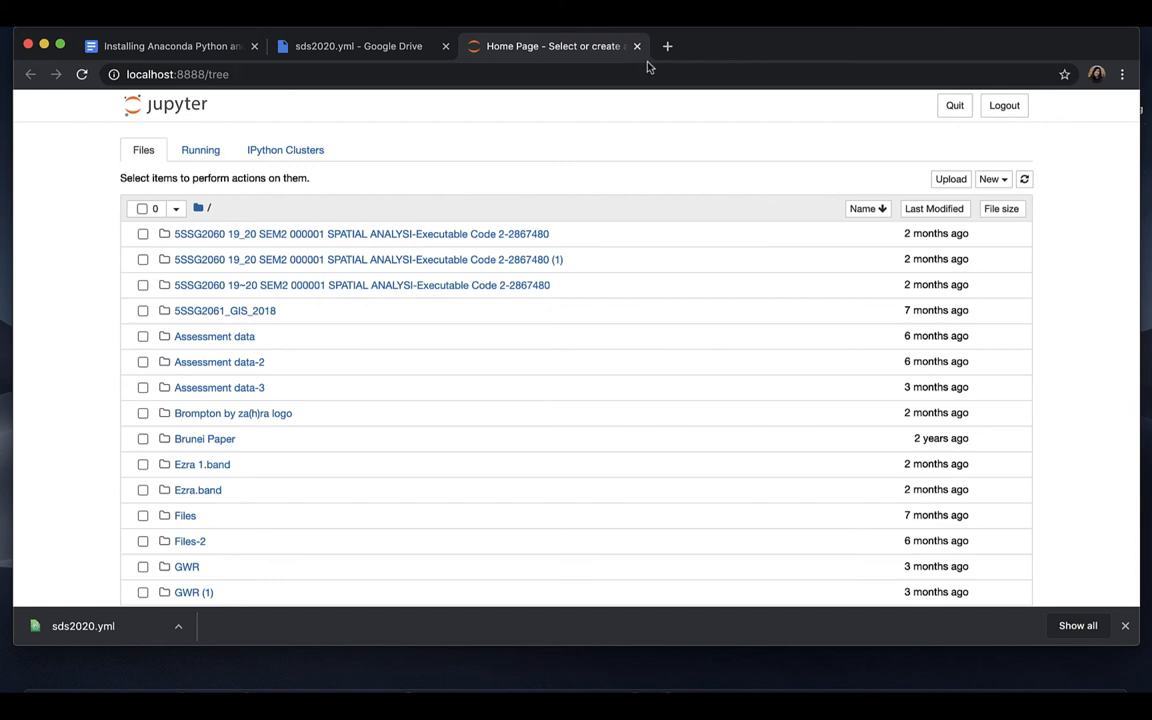
click(636, 46)
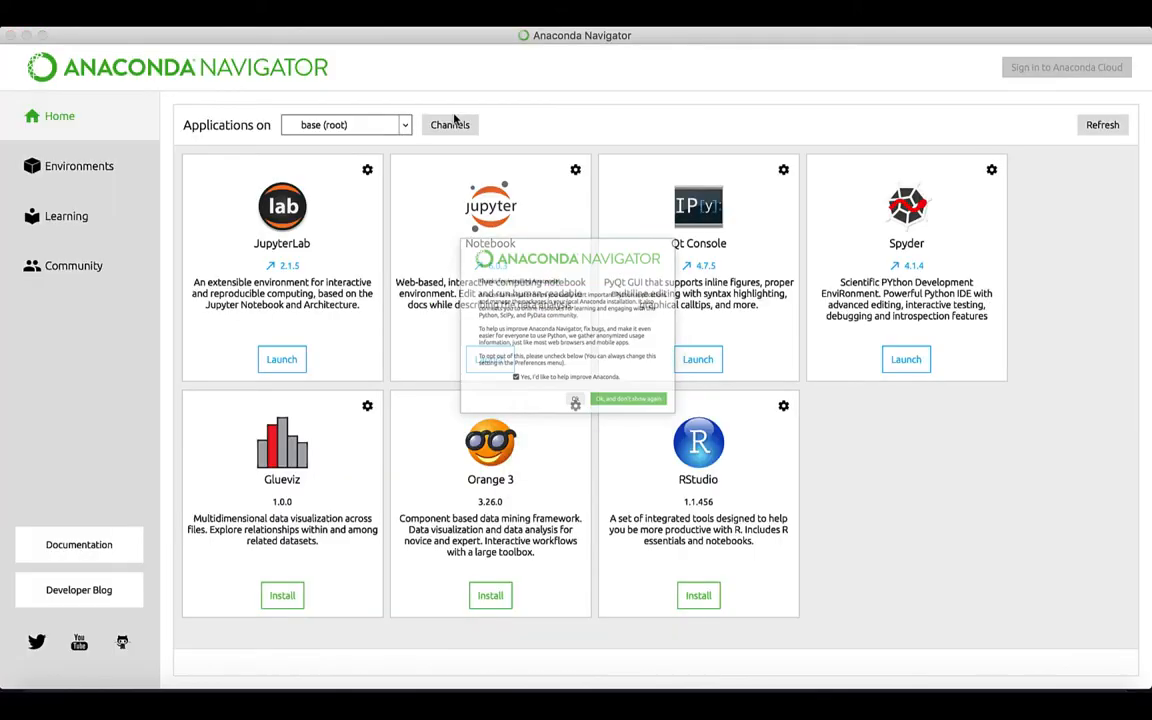
Dismiss Navigator's data-collection prompt with 'Ok, and don't show again'
click(628, 398)
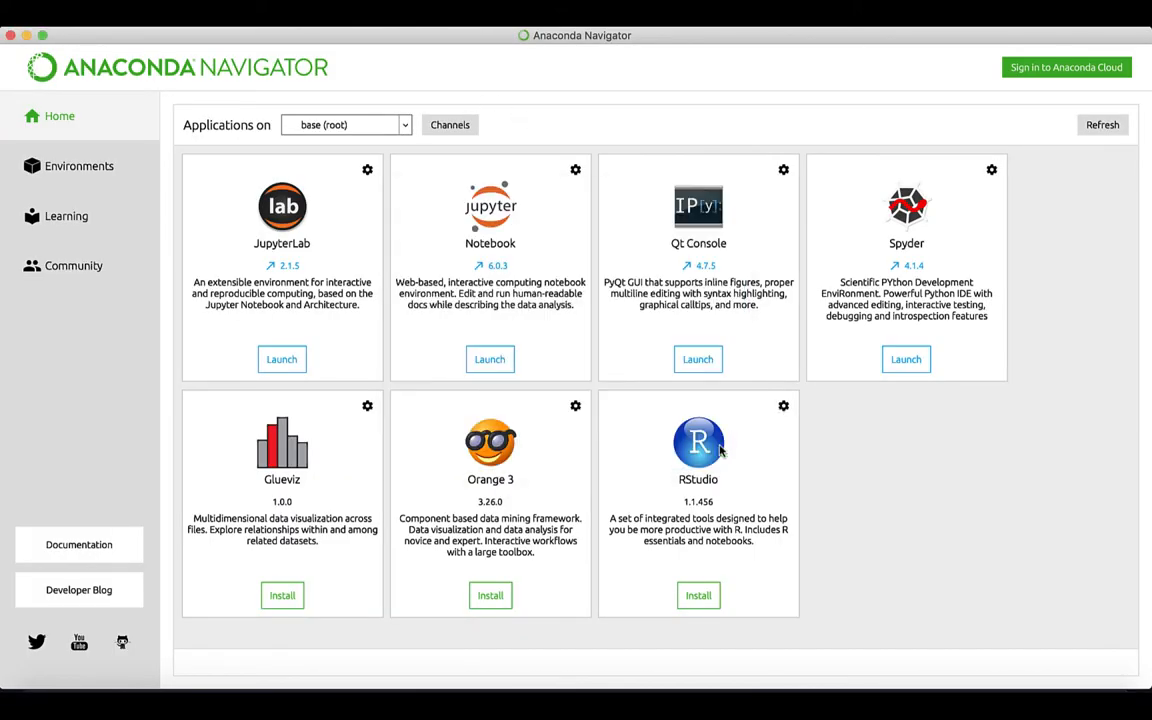
mouse_move(656, 256)
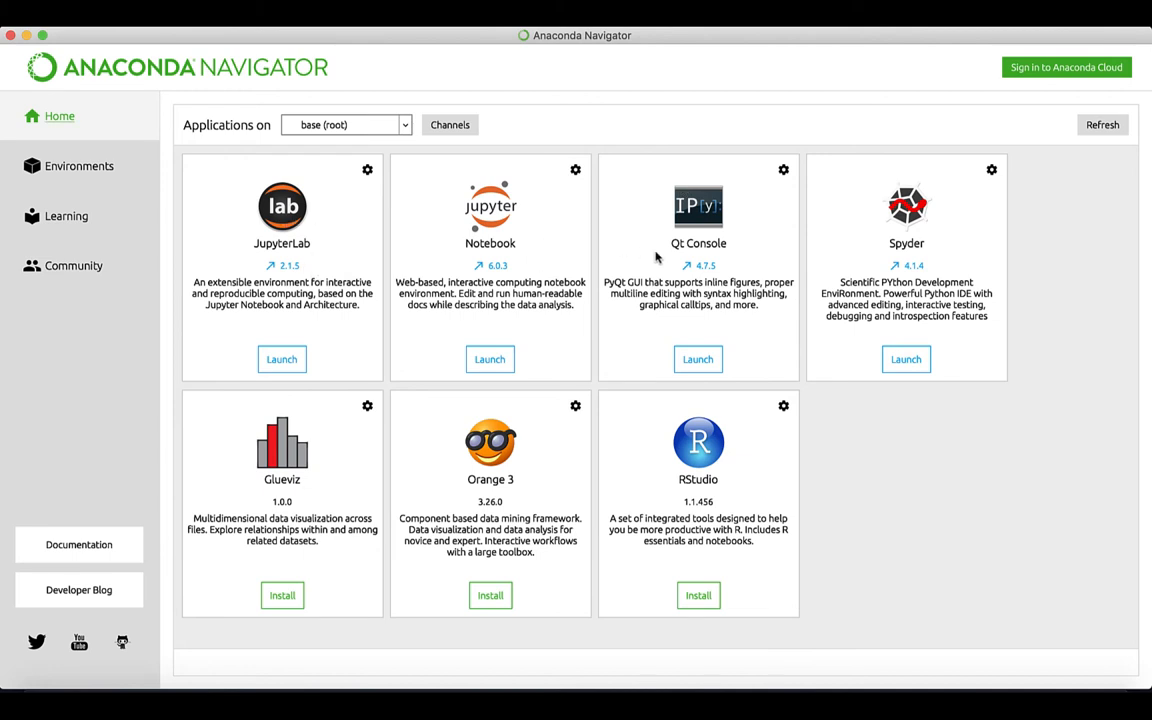
mouse_move(490, 360)
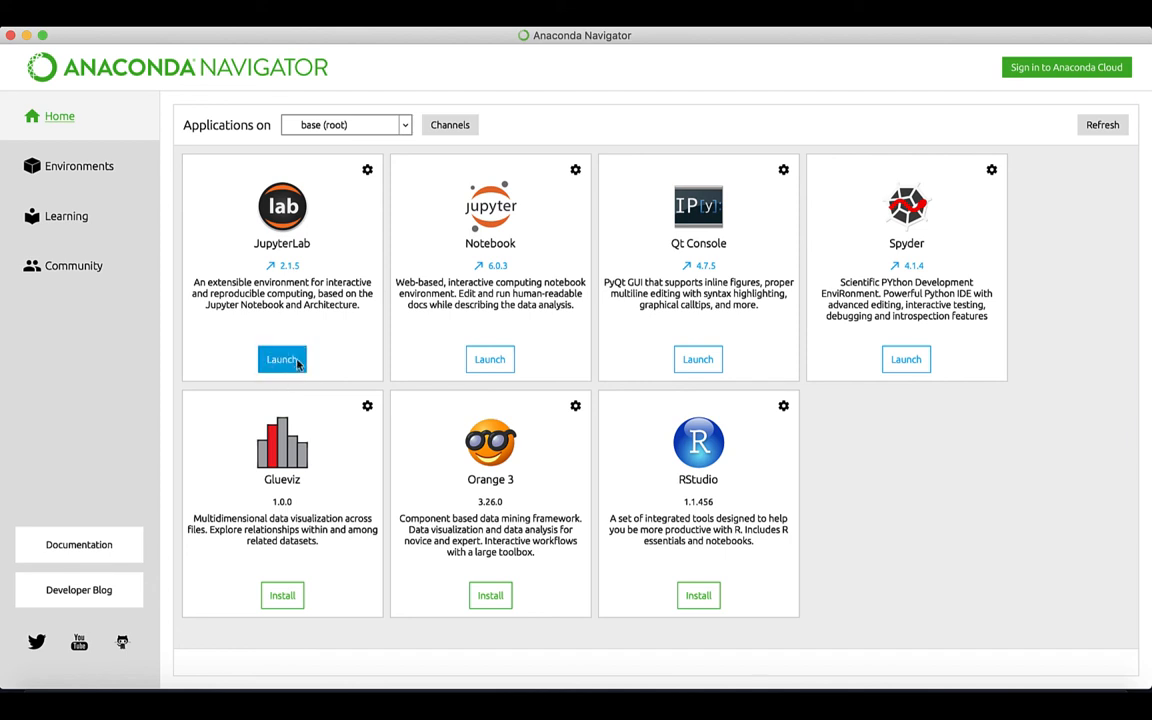
mouse_move(760, 360)
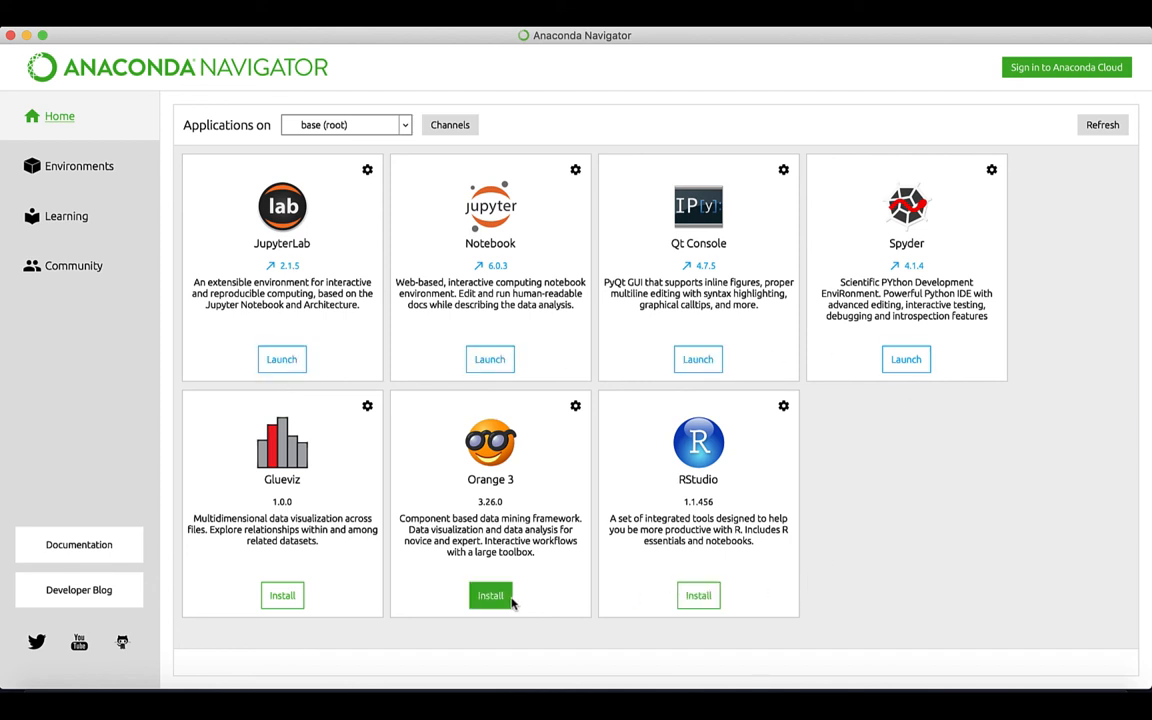
mouse_move(532, 530)
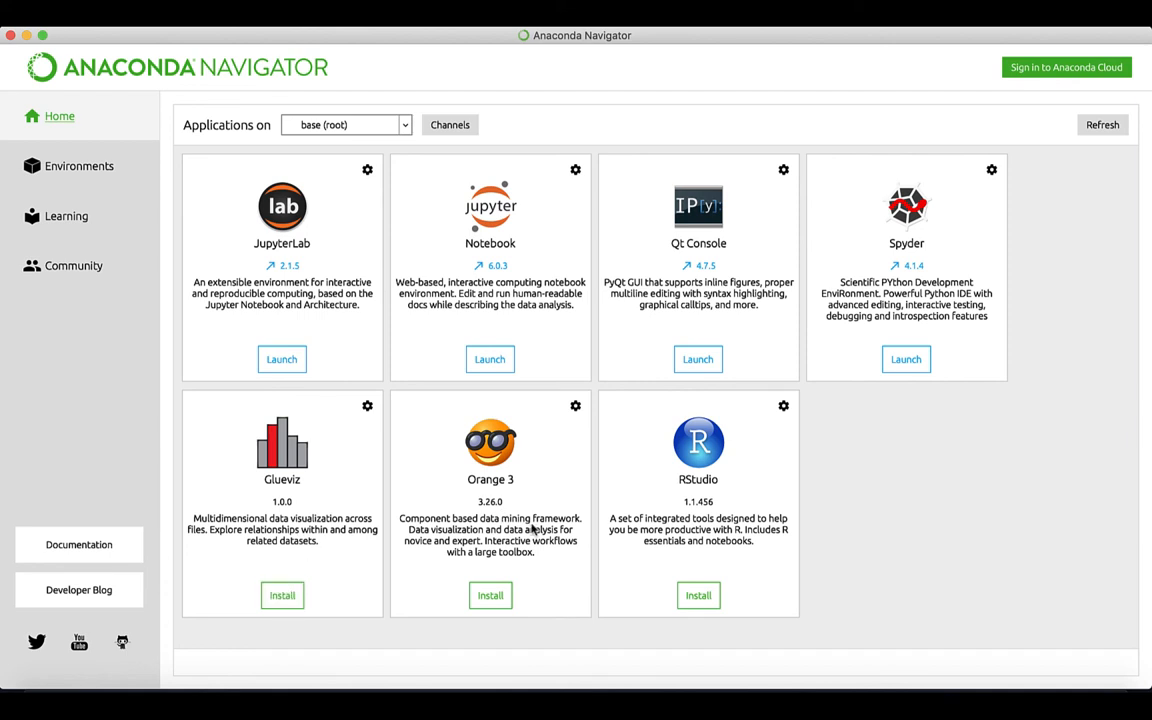
mouse_move(740, 488)
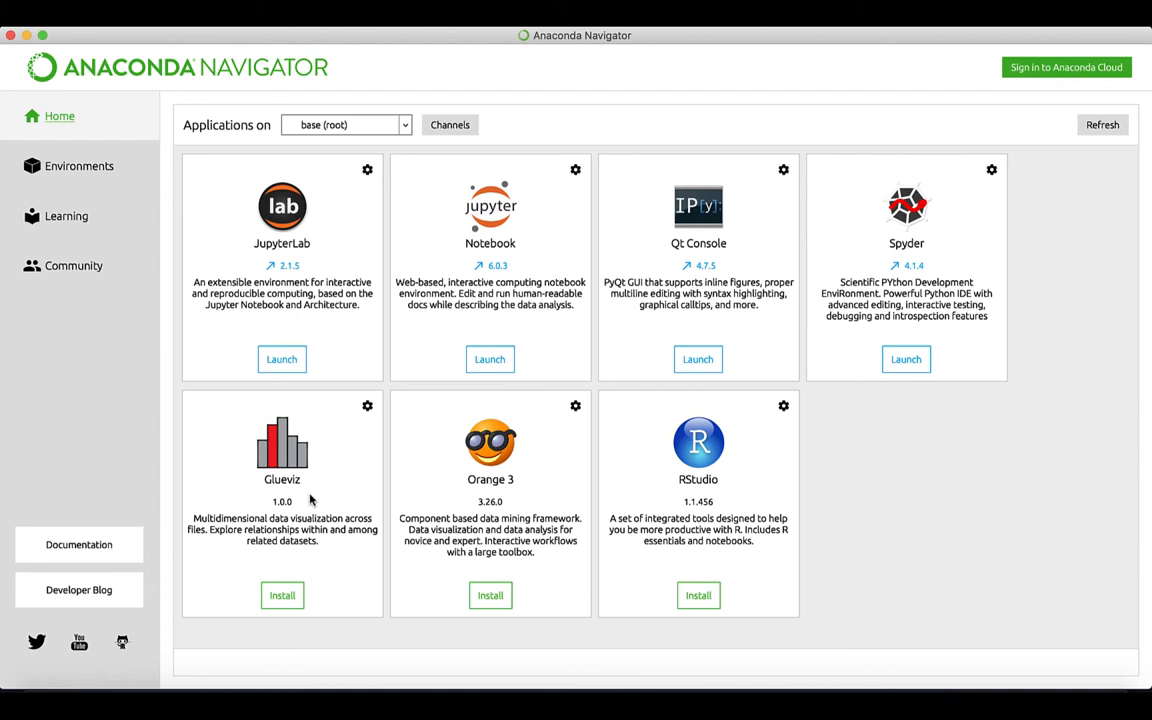
mouse_move(528, 222)
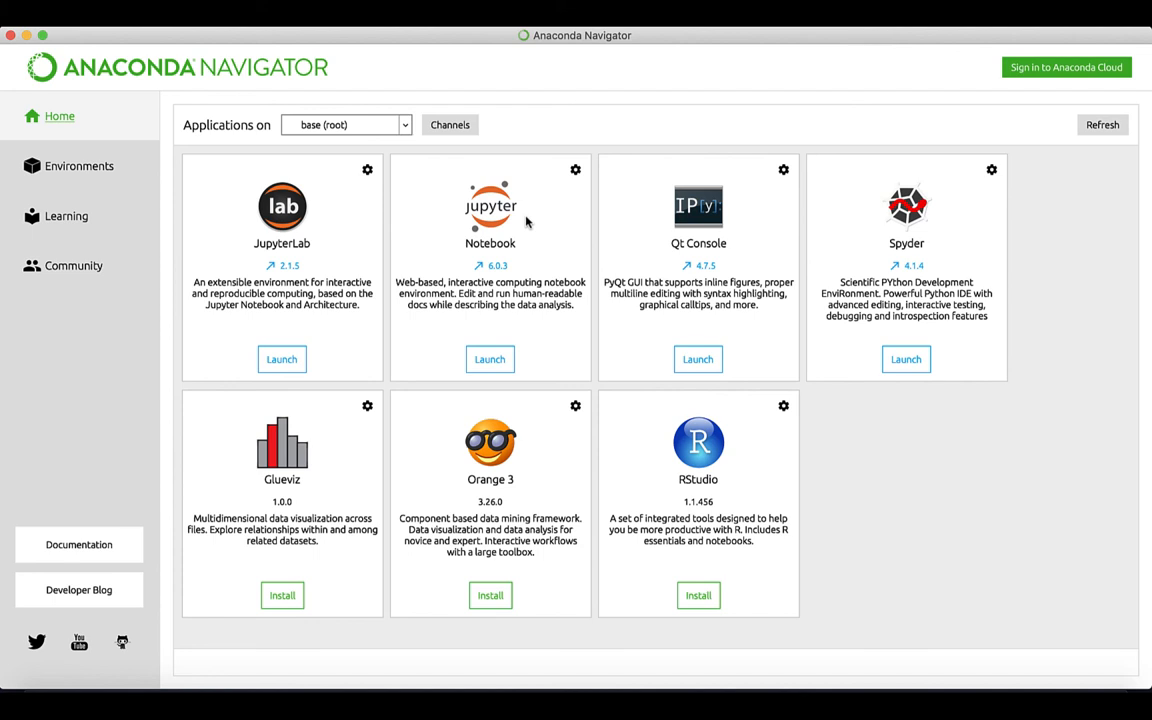
Select sds2020 in the 'Applications on' dropdown and go to Environments
click(344, 124)
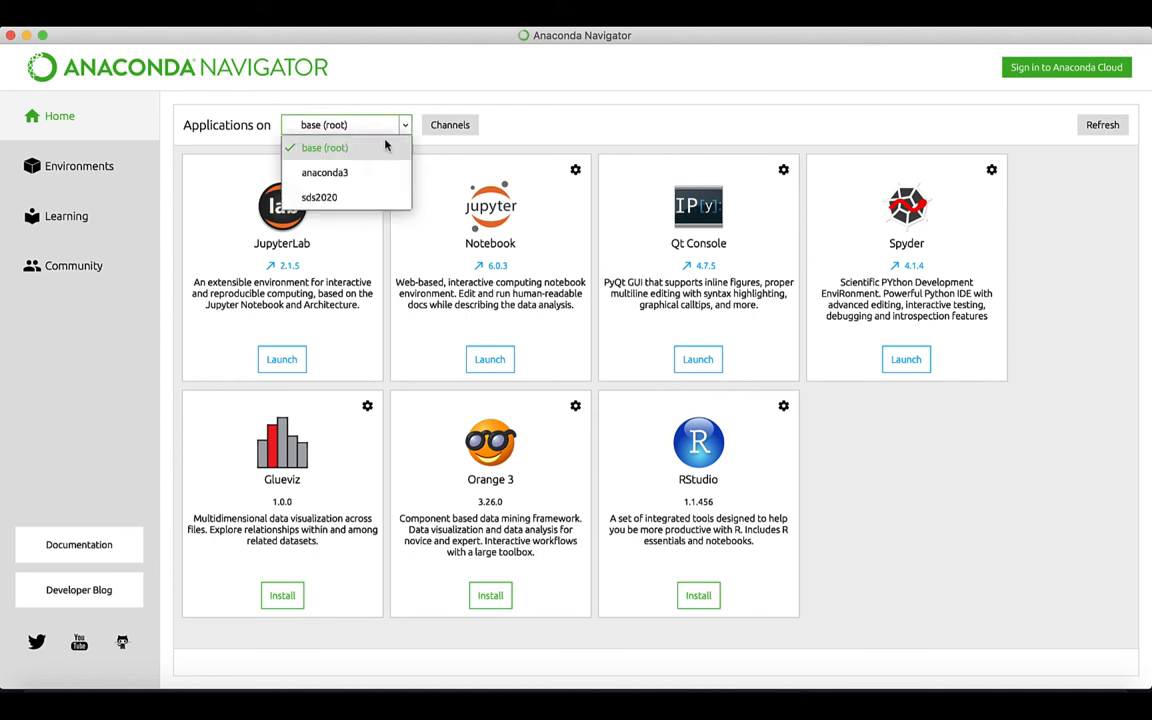
mouse_move(320, 198)
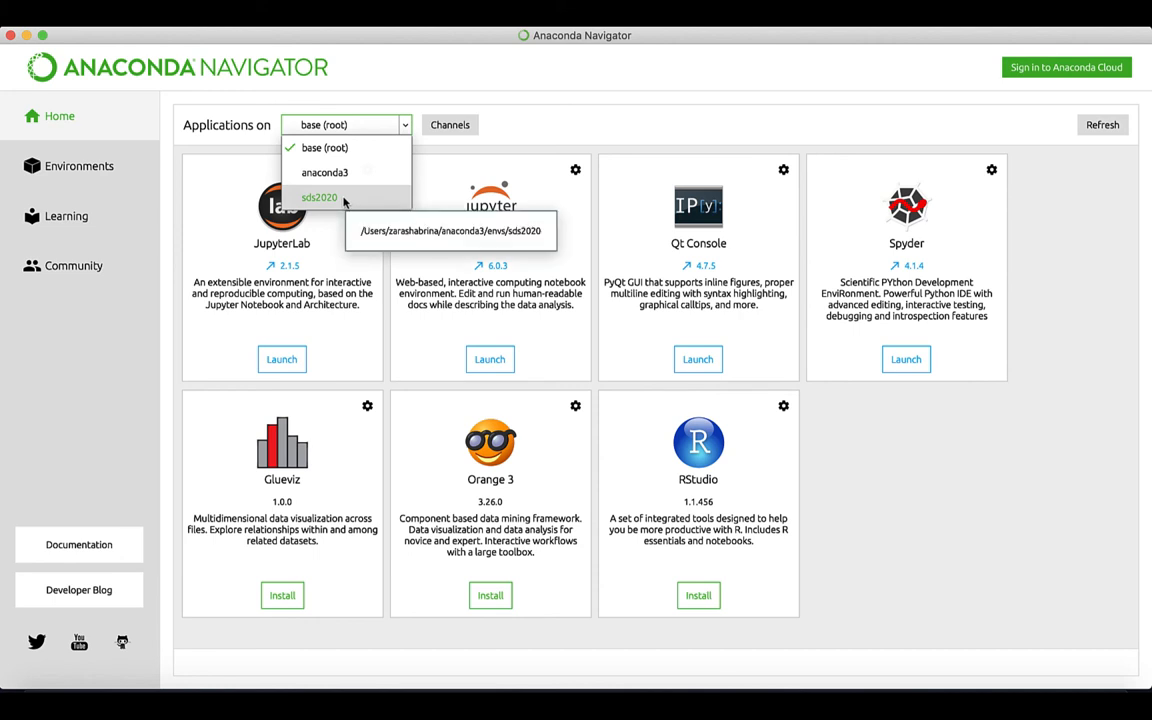
click(320, 198)
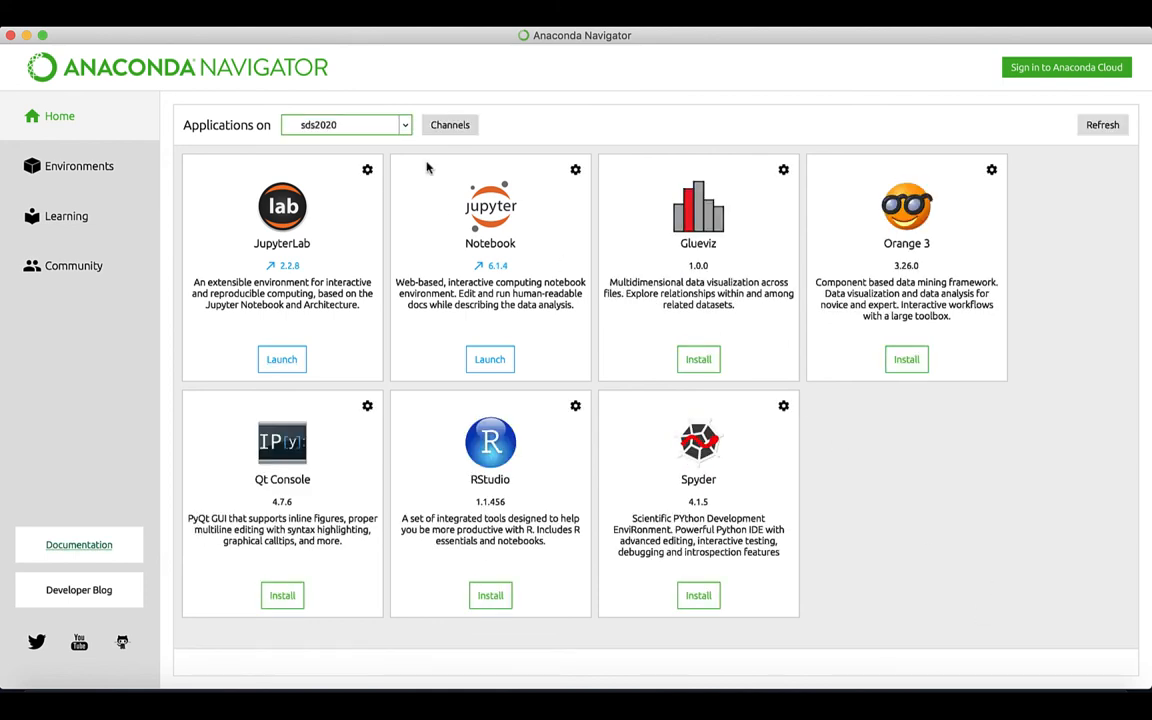
mouse_move(490, 360)
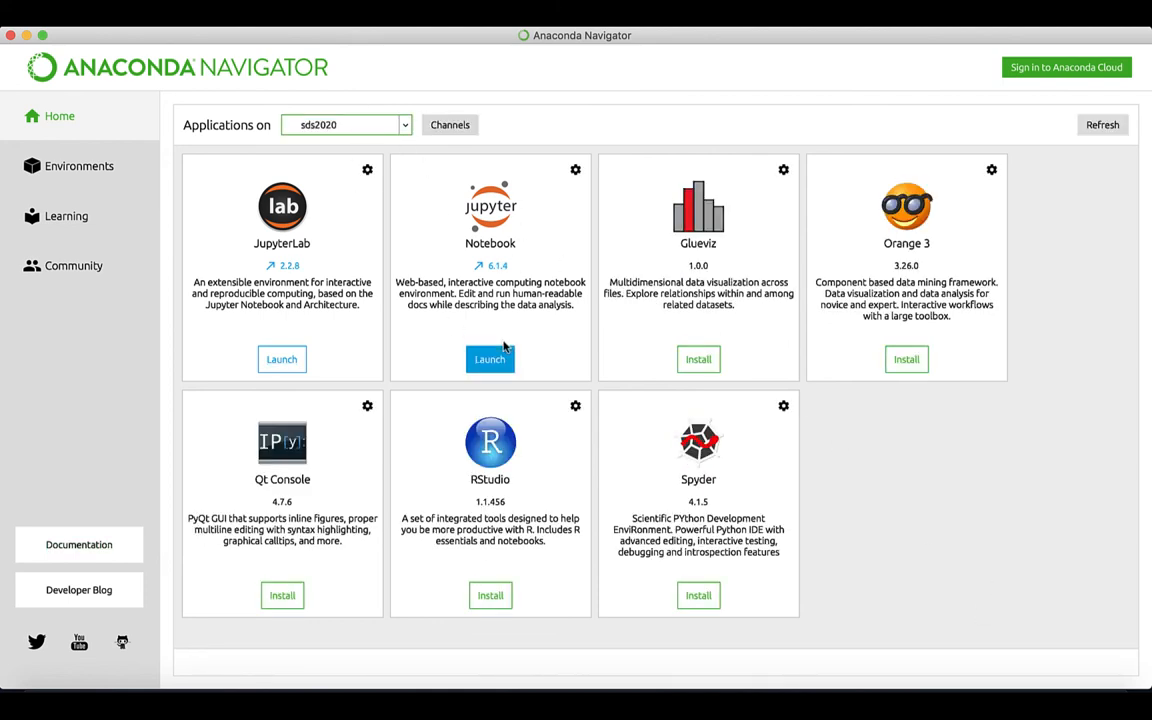
mouse_move(544, 106)
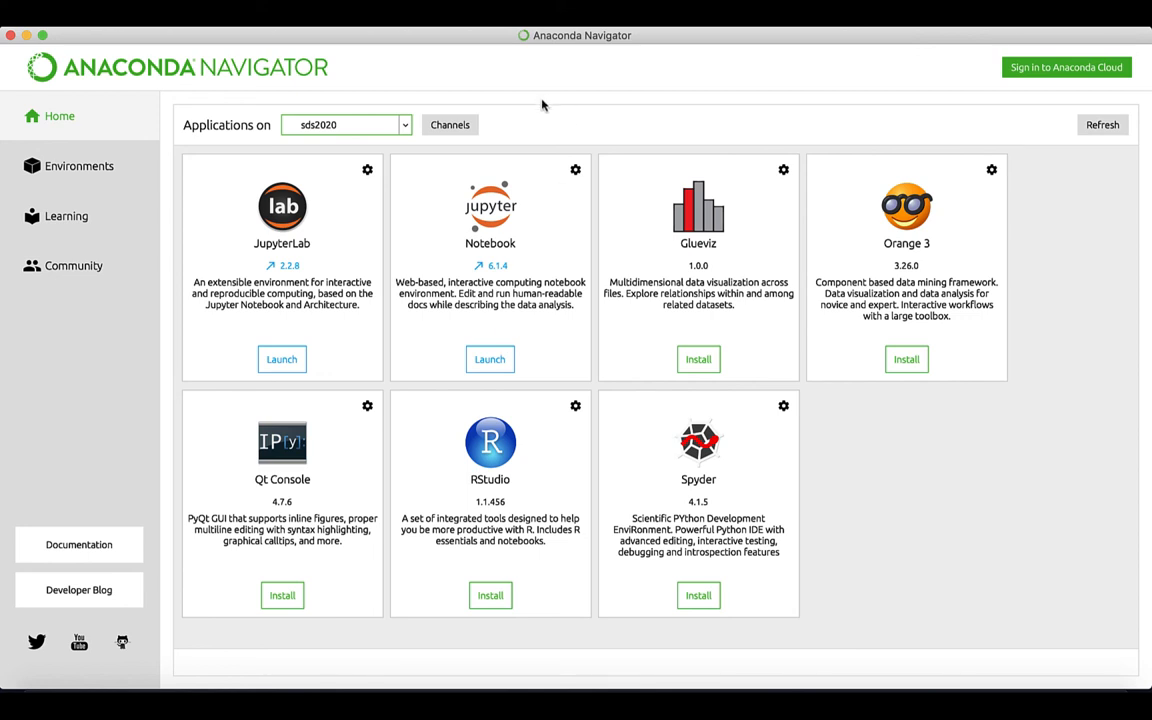
click(80, 166)
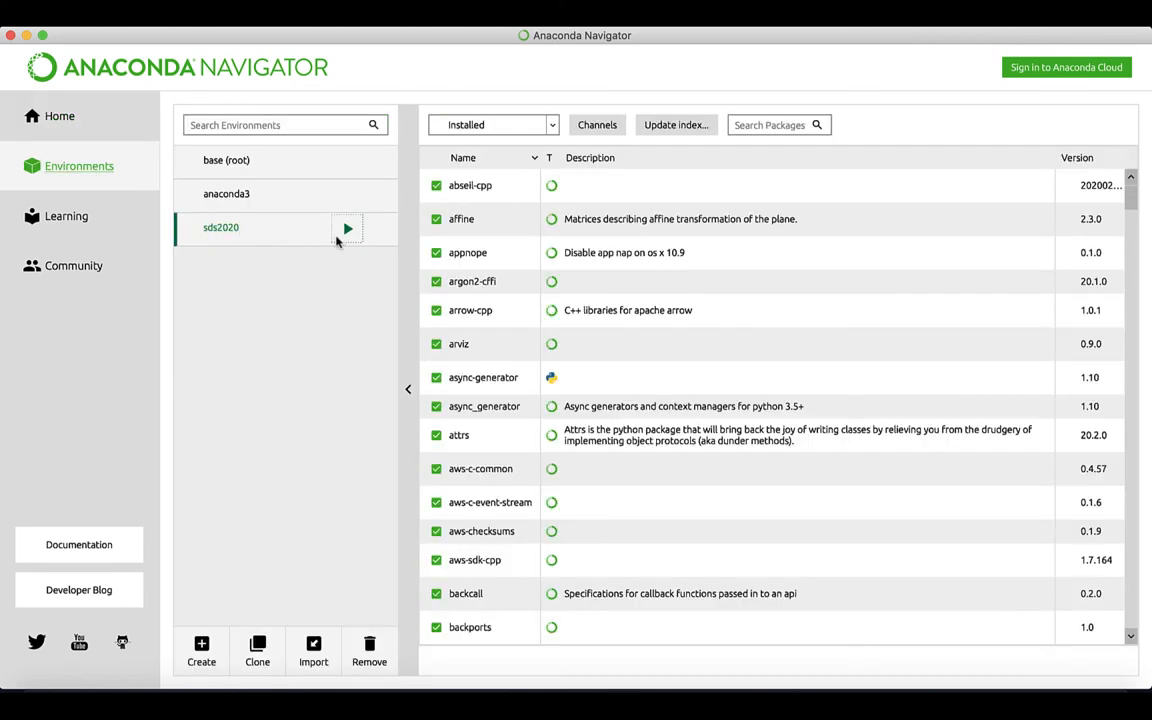
Launch the sds2020 environment with Open with Jupyter Notebook
click(348, 228)
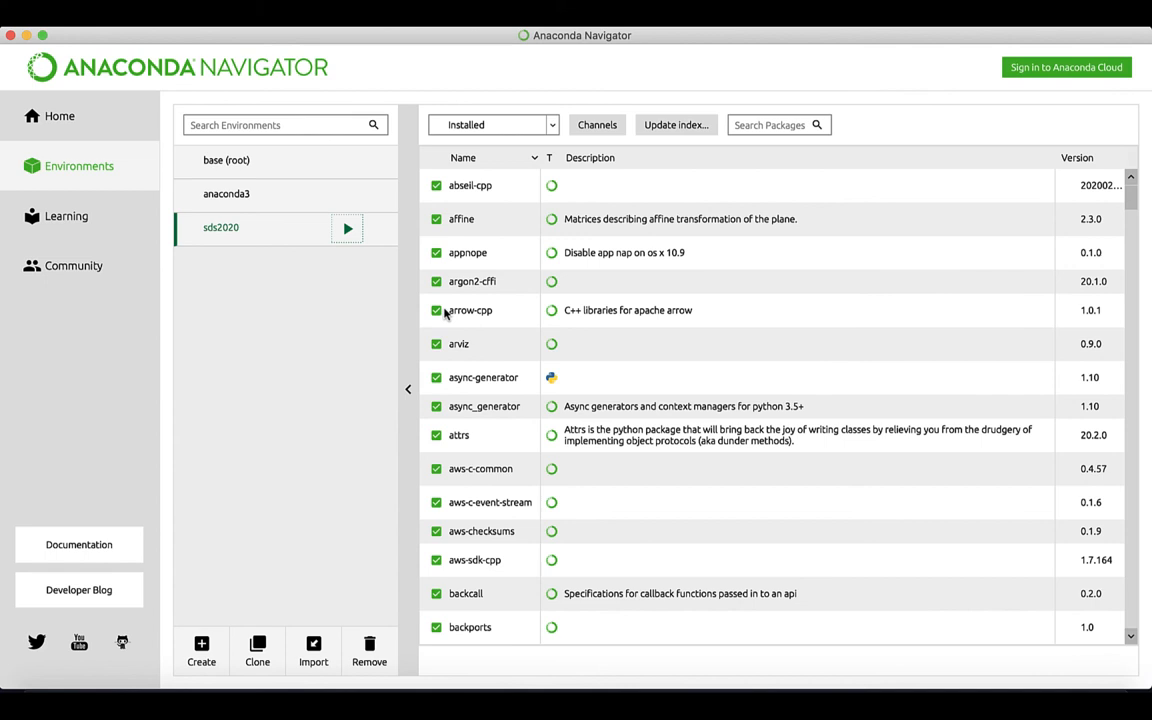
click(348, 228)
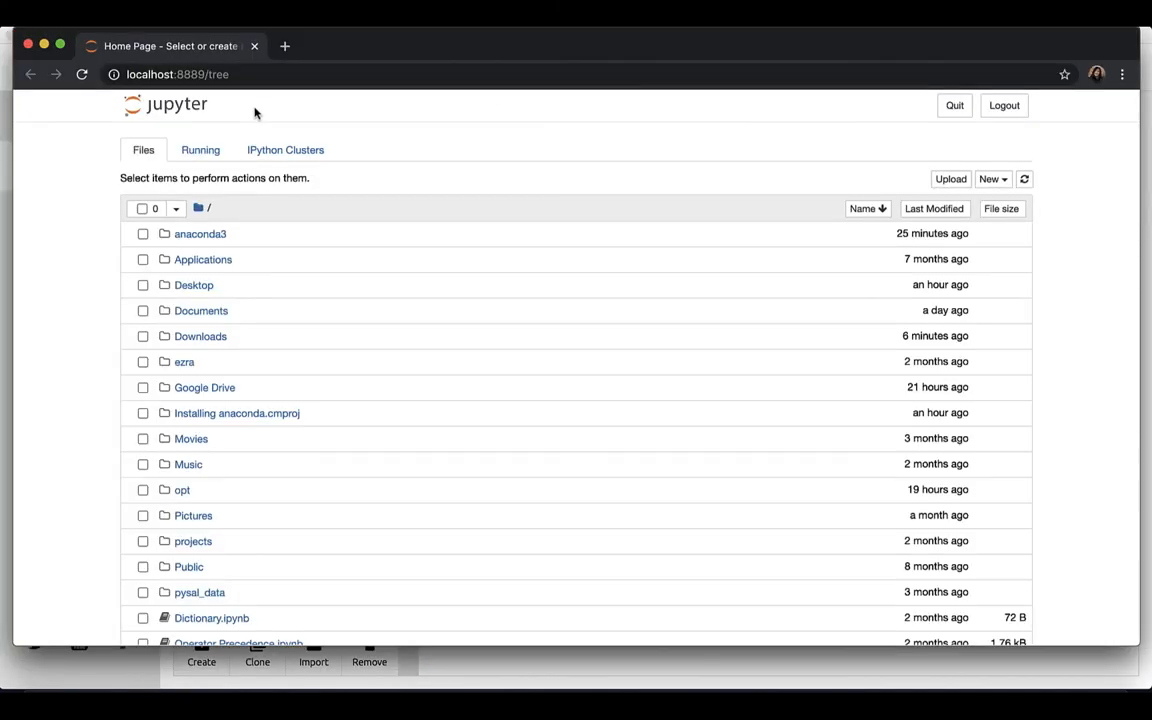
Open Python Data Type.ipynb and look over its Numeric and Texts sections
scroll(down, 3)
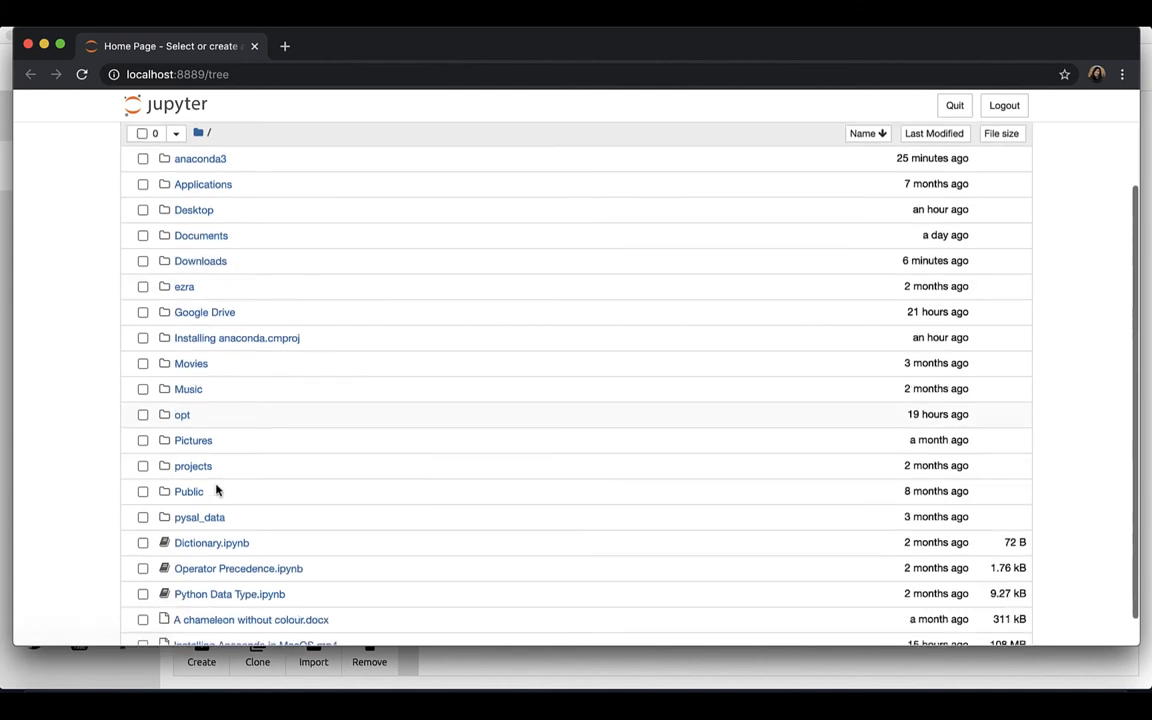
click(228, 592)
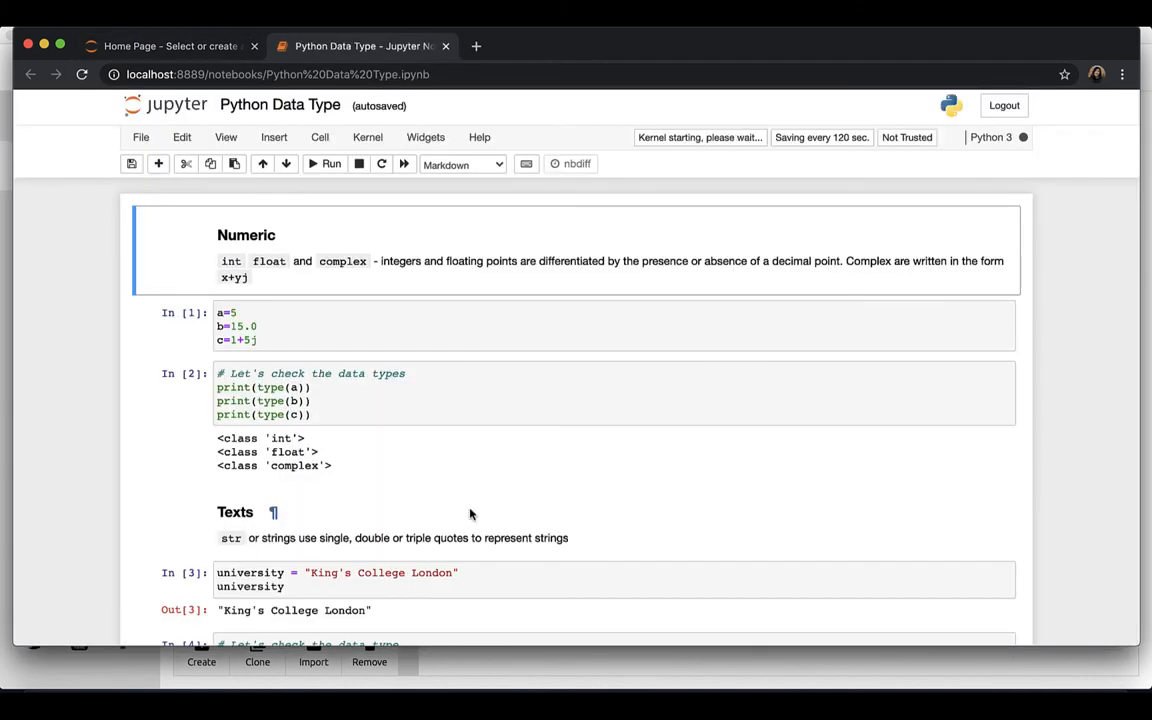
scroll(down, 3)
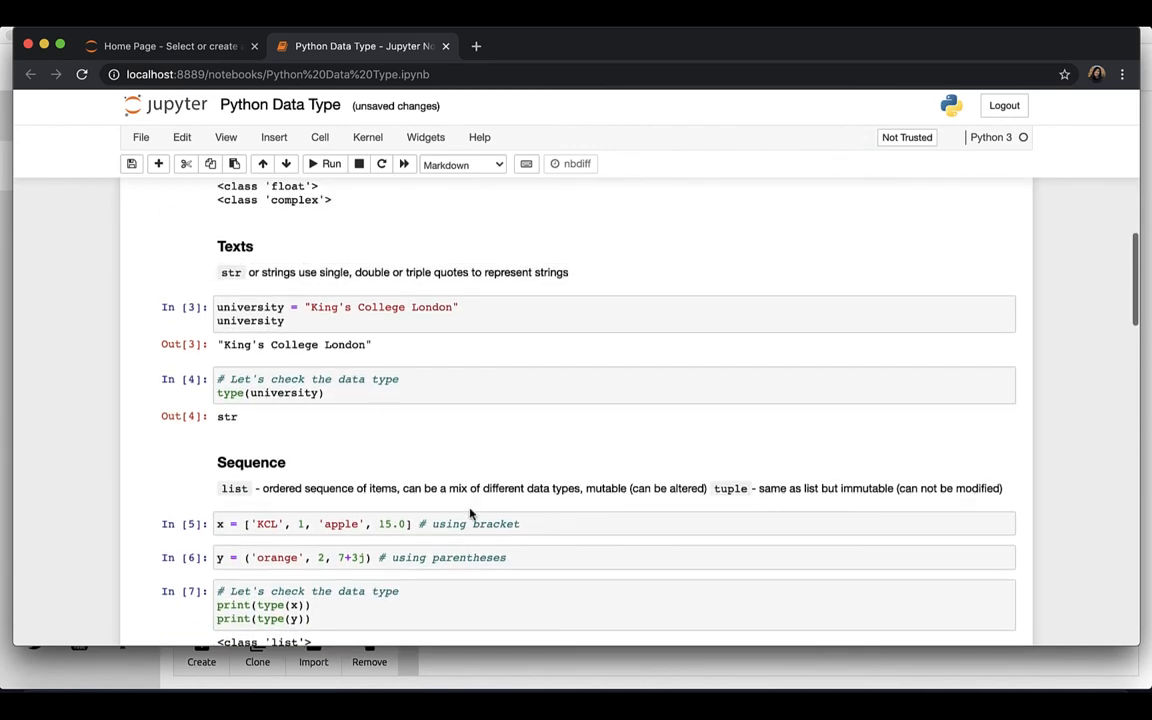
scroll(up, 3)
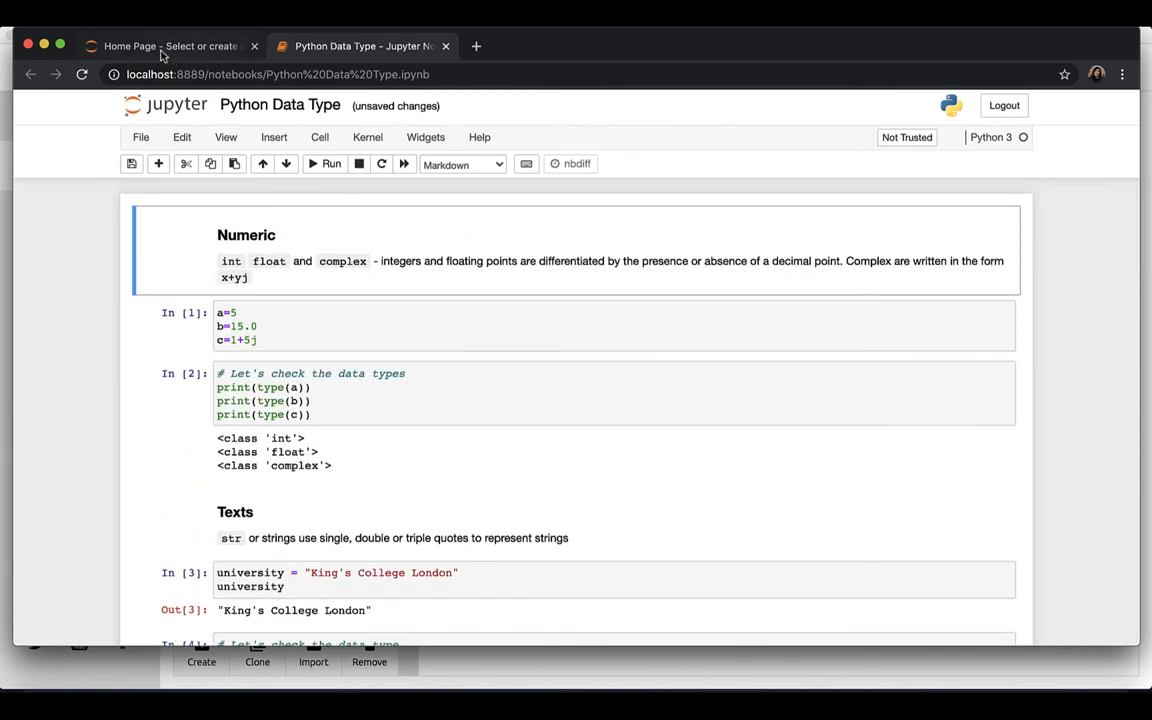